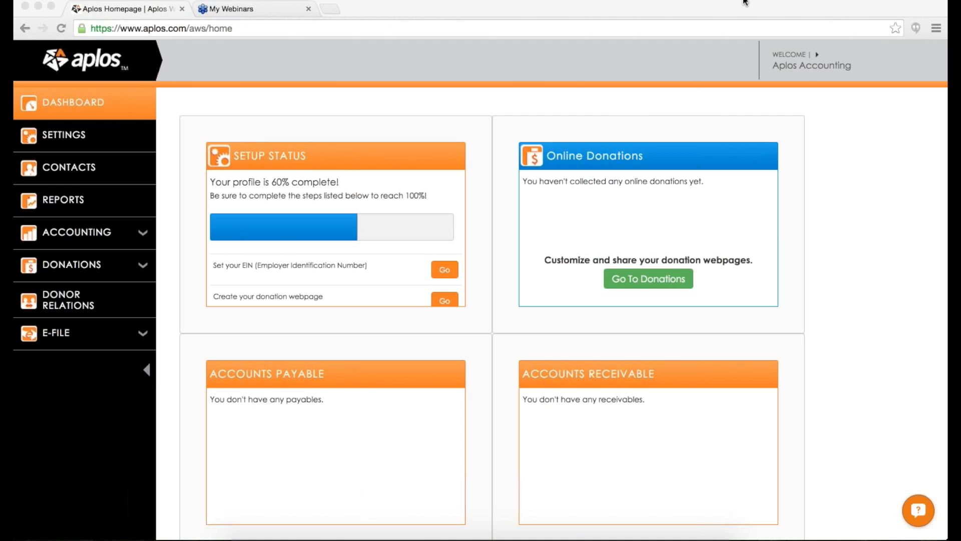
mouse_move(701, 110)
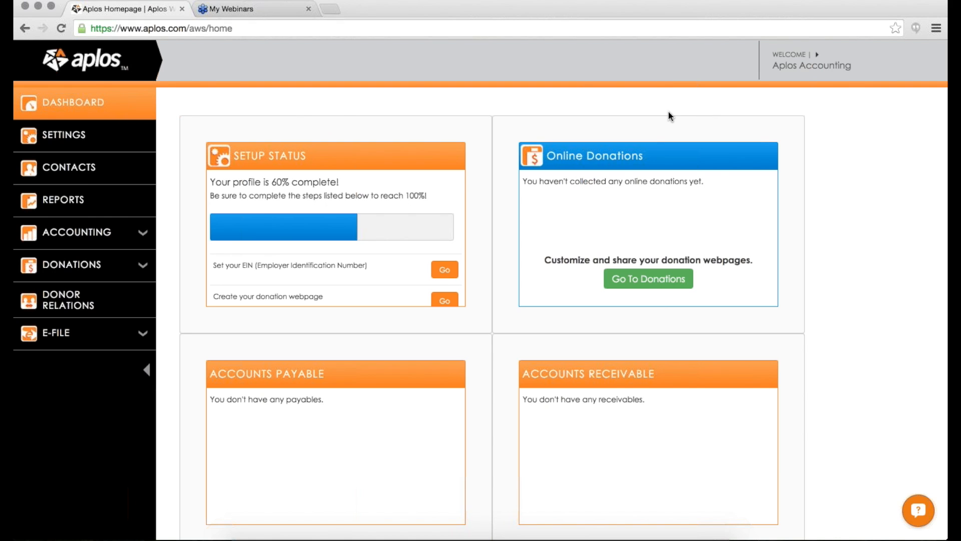
mouse_move(425, 121)
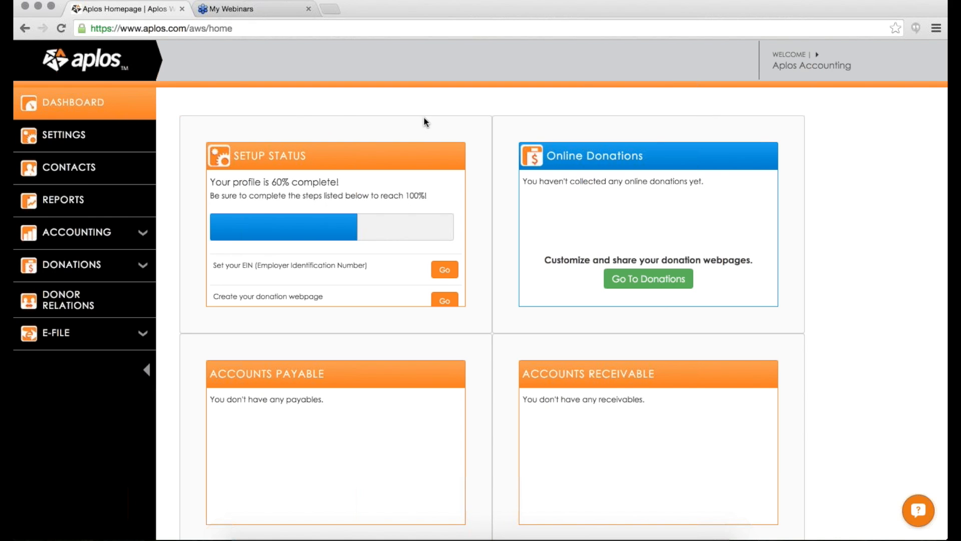
mouse_move(376, 122)
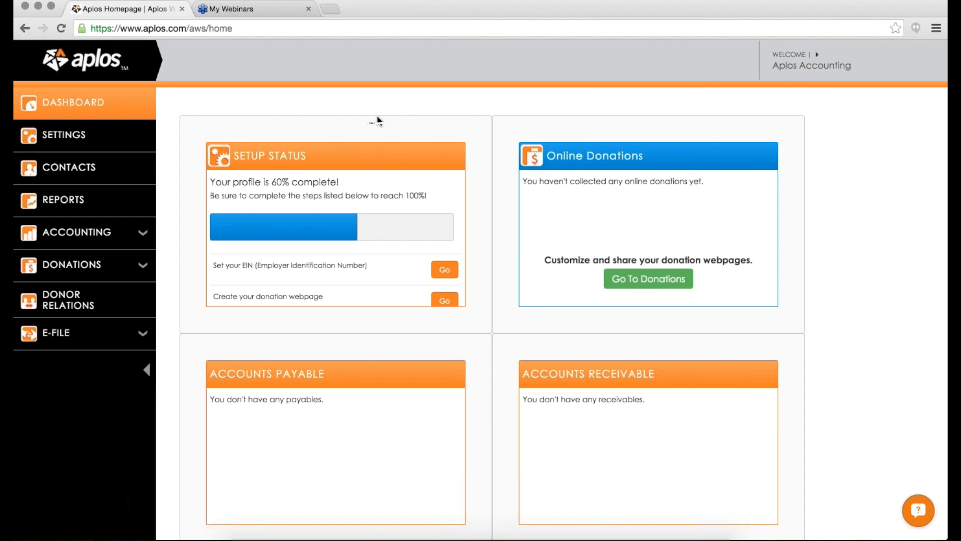
mouse_move(356, 116)
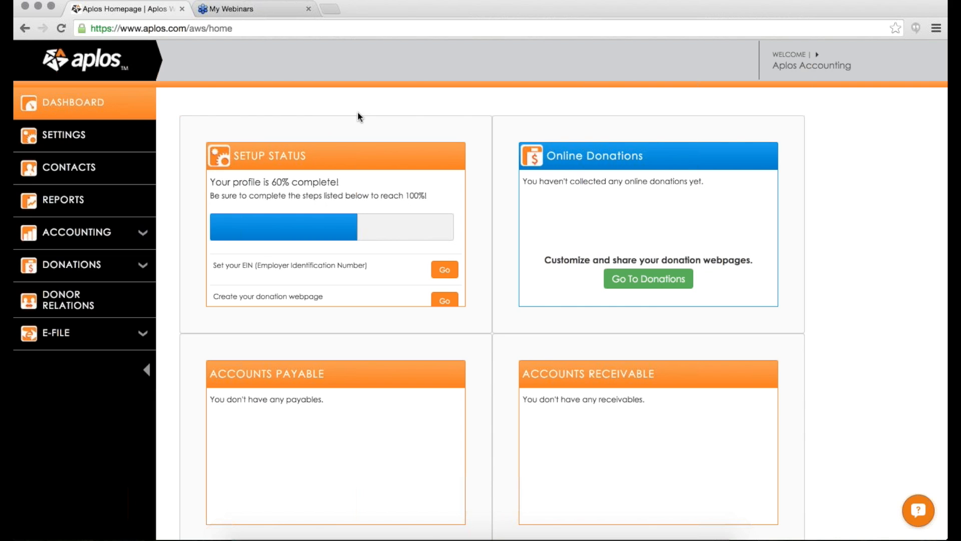
mouse_move(304, 129)
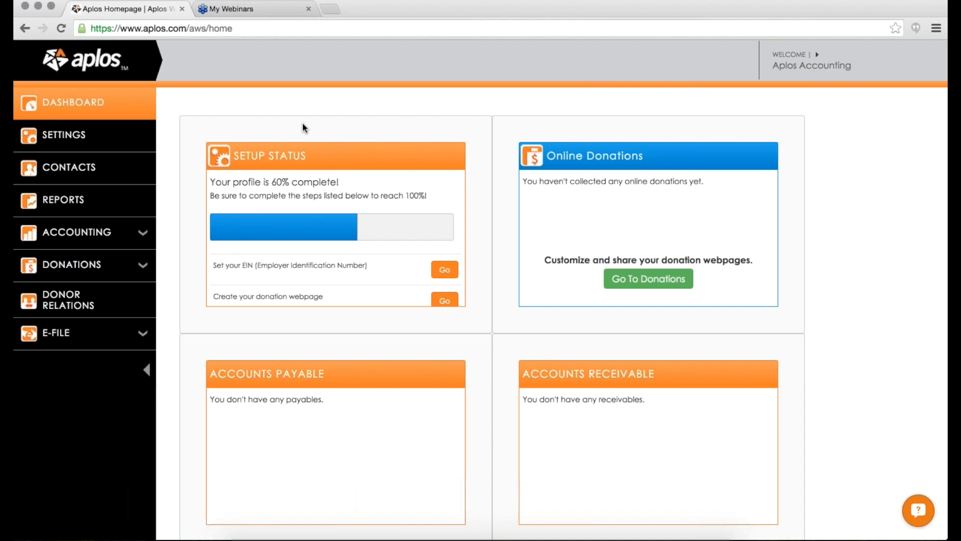
mouse_move(202, 198)
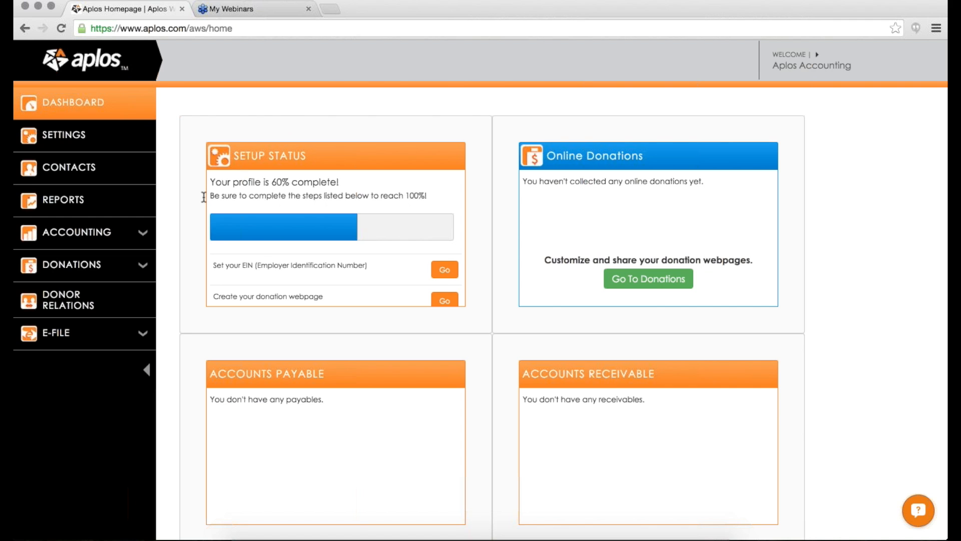
mouse_move(328, 168)
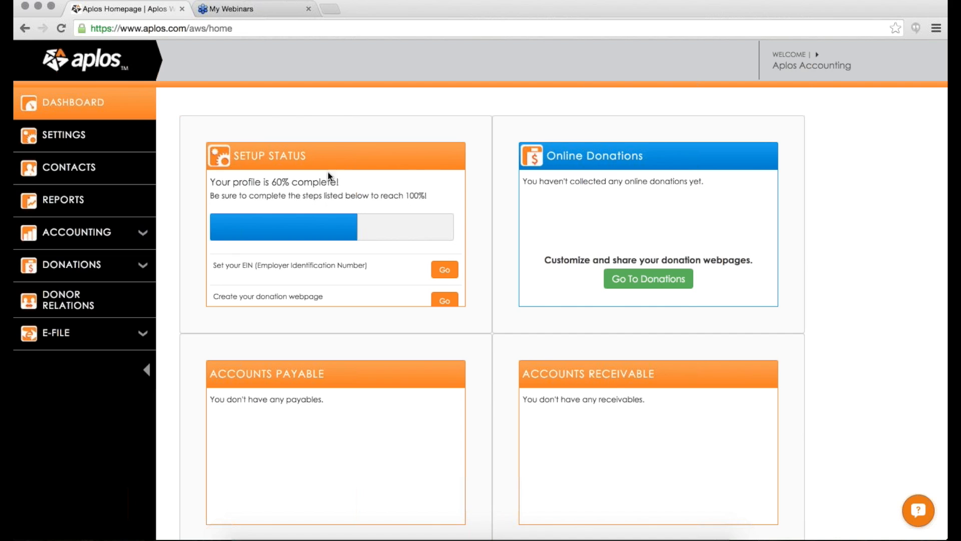
mouse_move(348, 153)
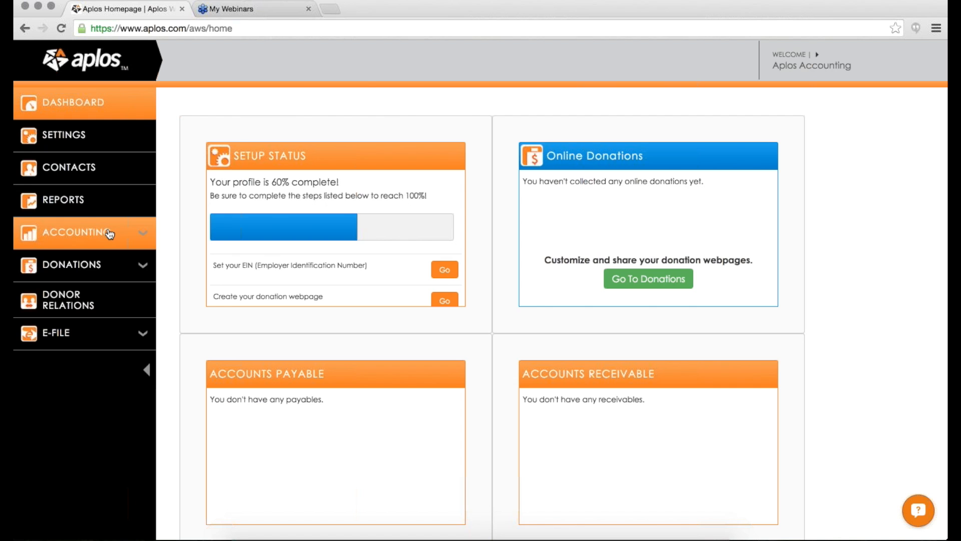
Review the Advanced Settings feature list under Accounting, then head toward the Transactions register
click(76, 233)
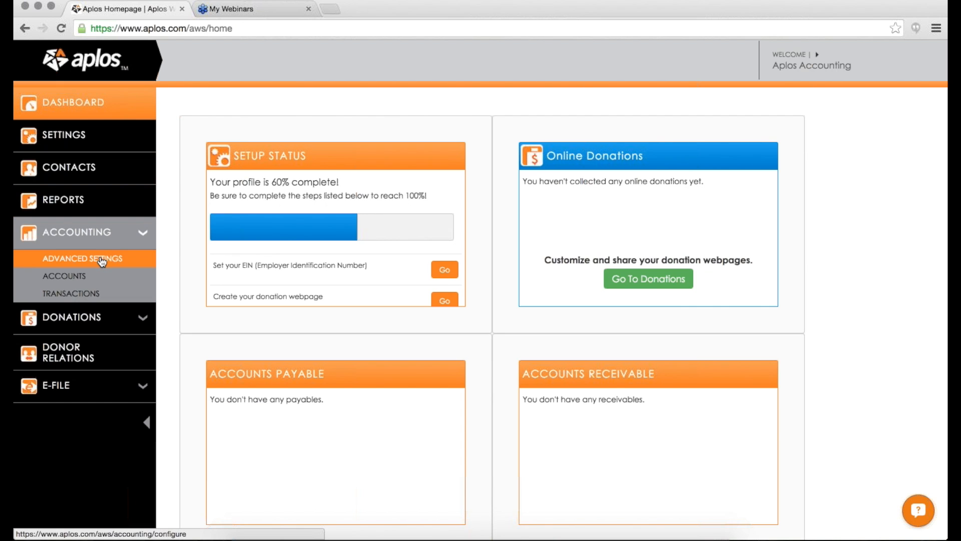
mouse_move(73, 240)
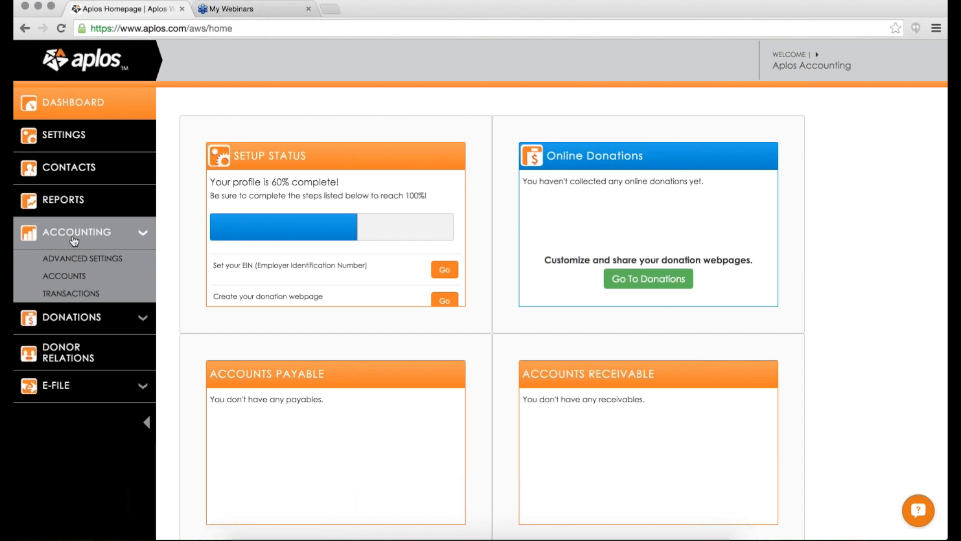
click(69, 259)
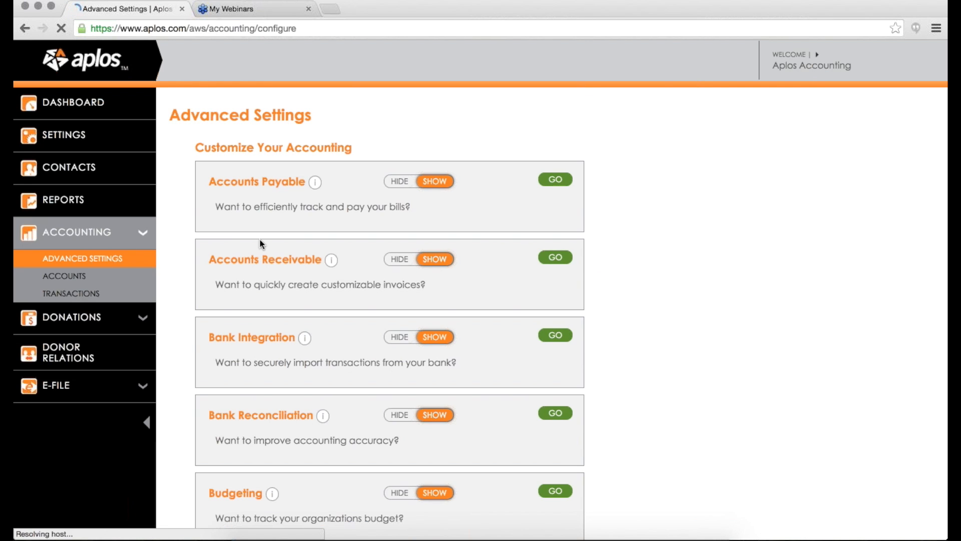
scroll(down, 3)
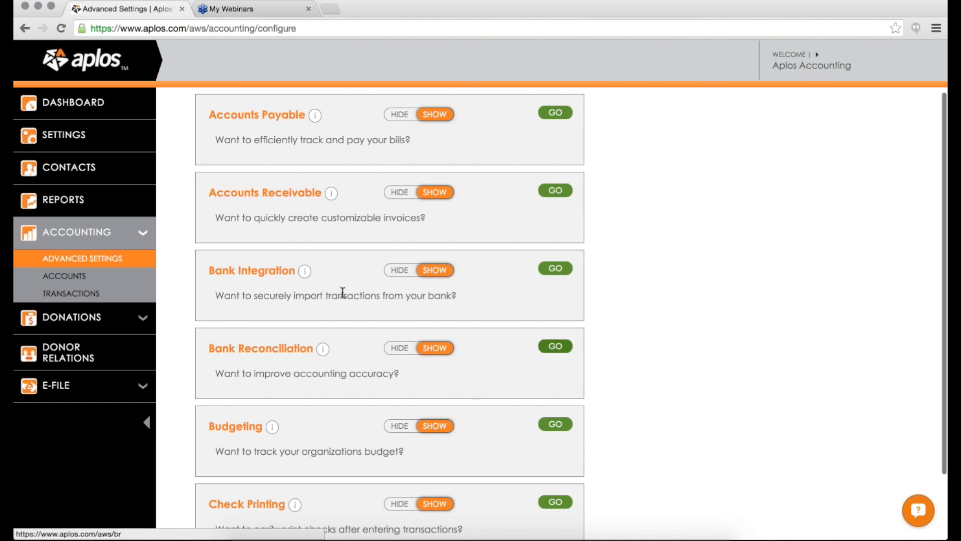
click(72, 293)
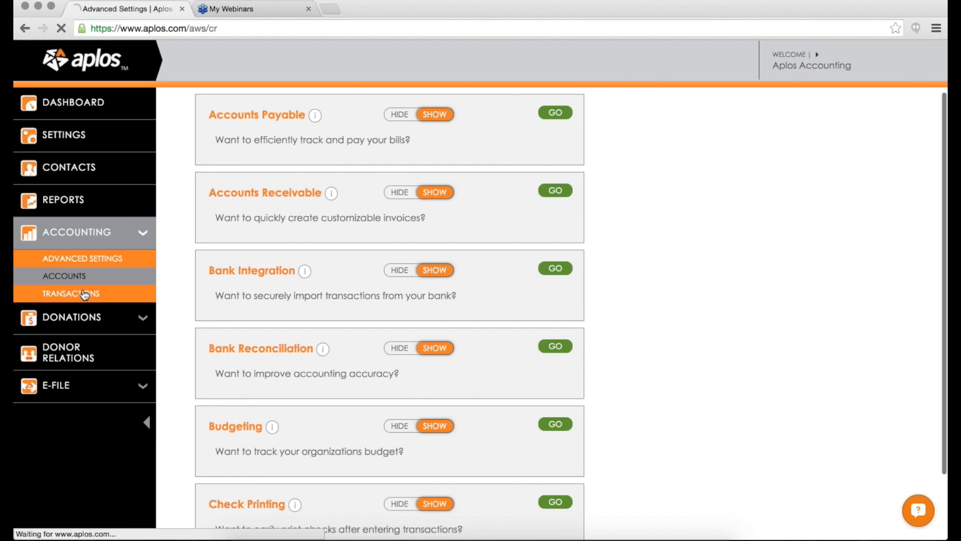
Switch the 1010 - Checking register to its Bank Reconciliation statement form
click(70, 294)
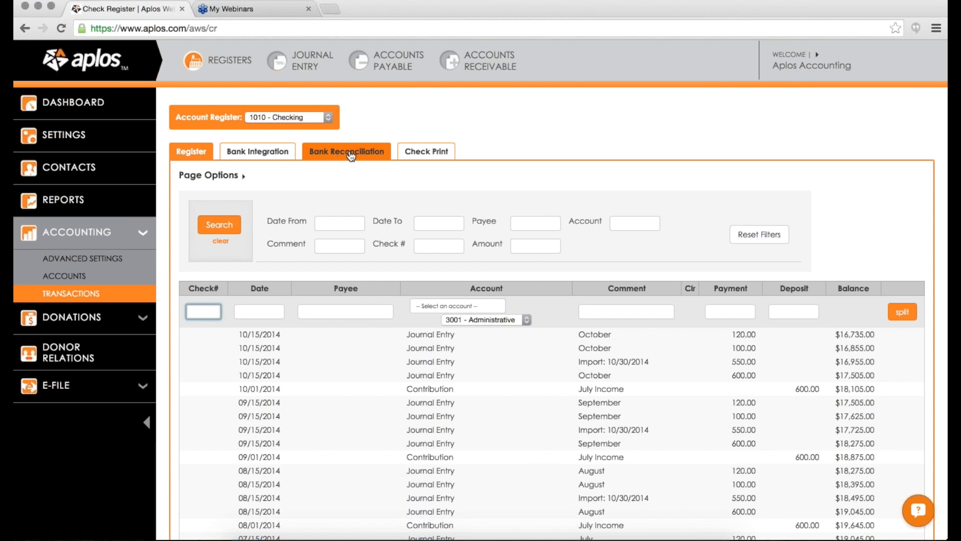
click(347, 152)
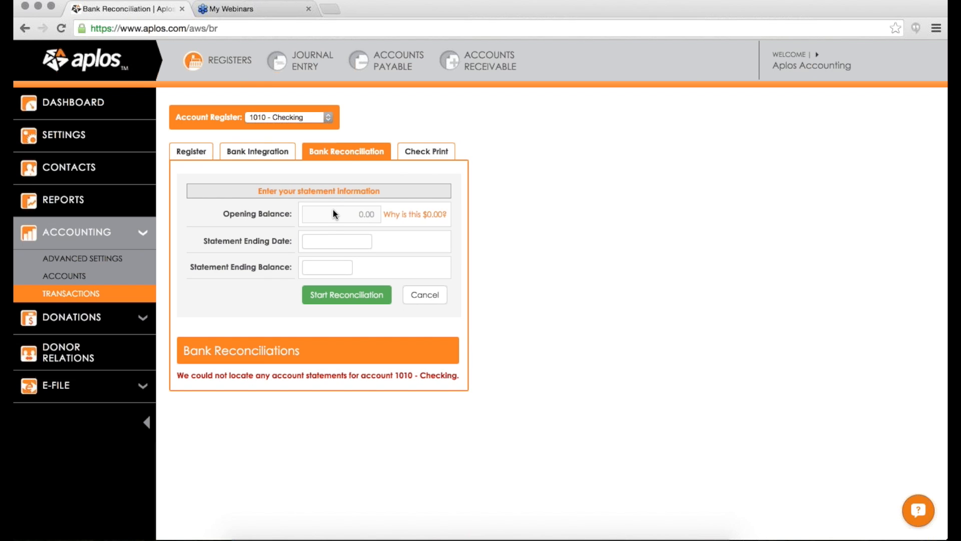
mouse_move(323, 204)
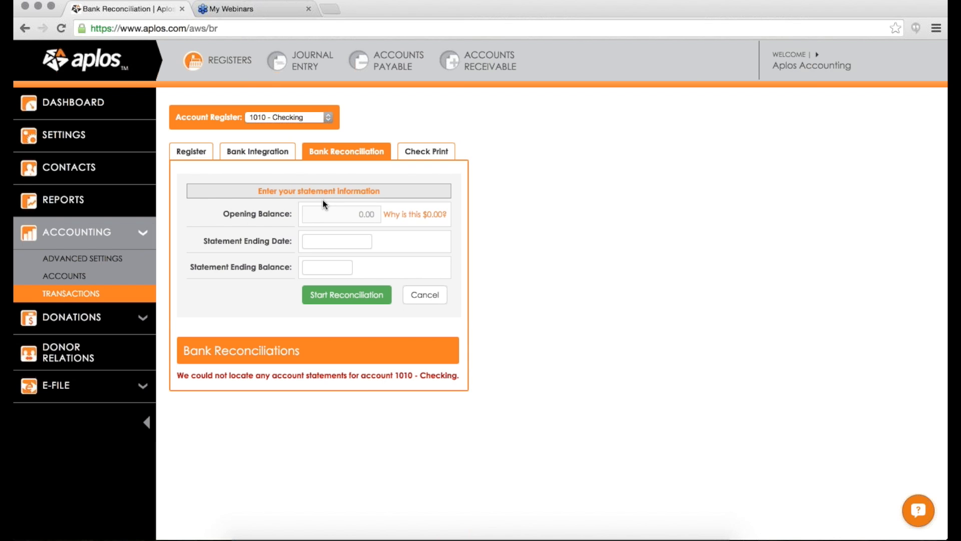
Enter statement ending date 09/30/2014 and ending balance 17505.00 for account 1010
click(336, 241)
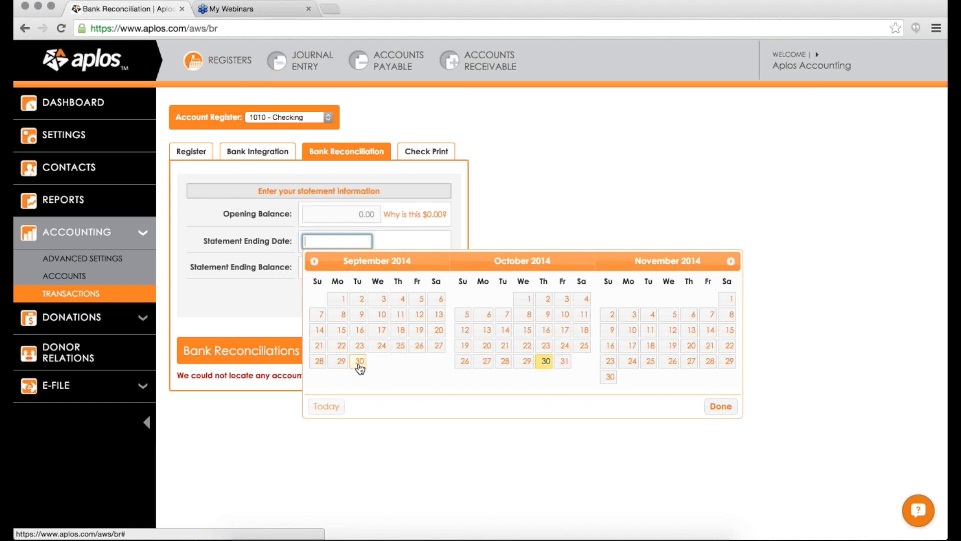
click(358, 360)
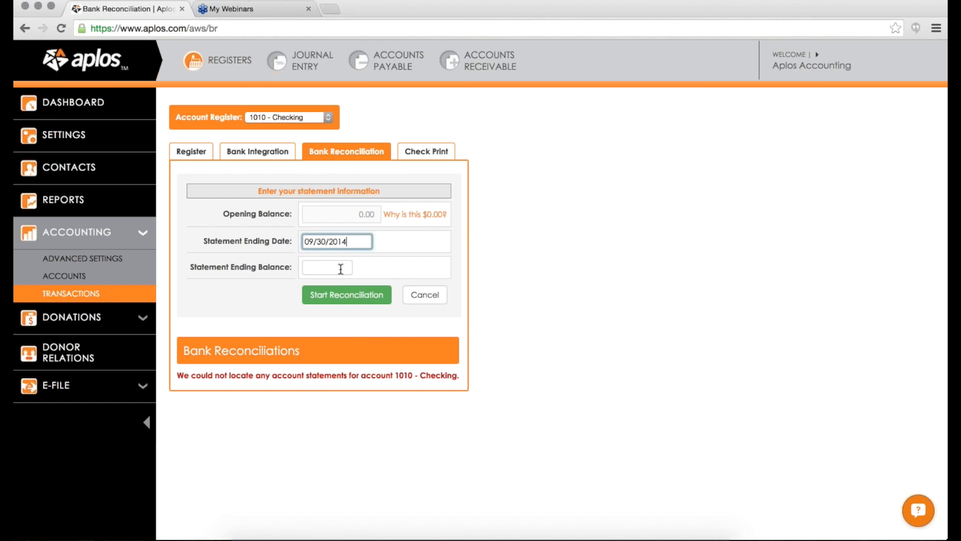
click(326, 267)
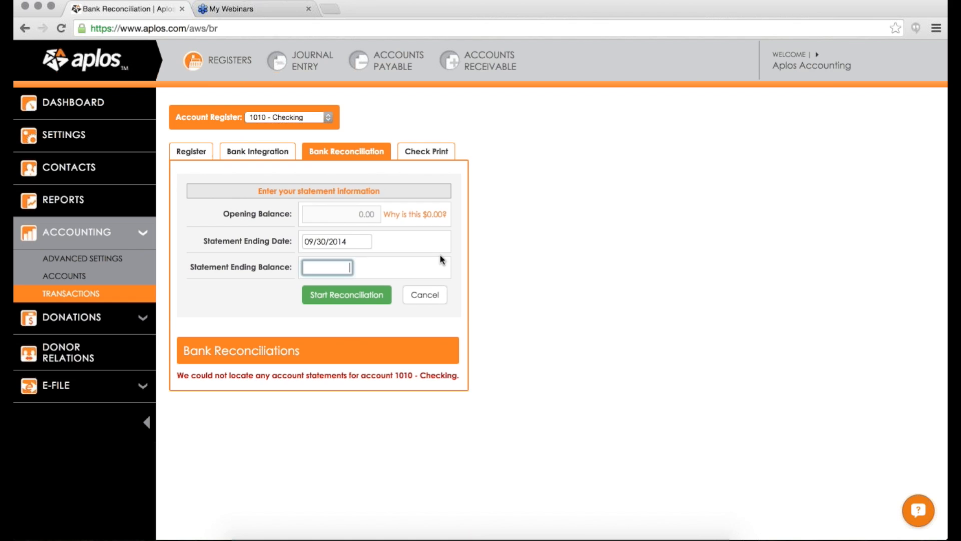
text(17505)
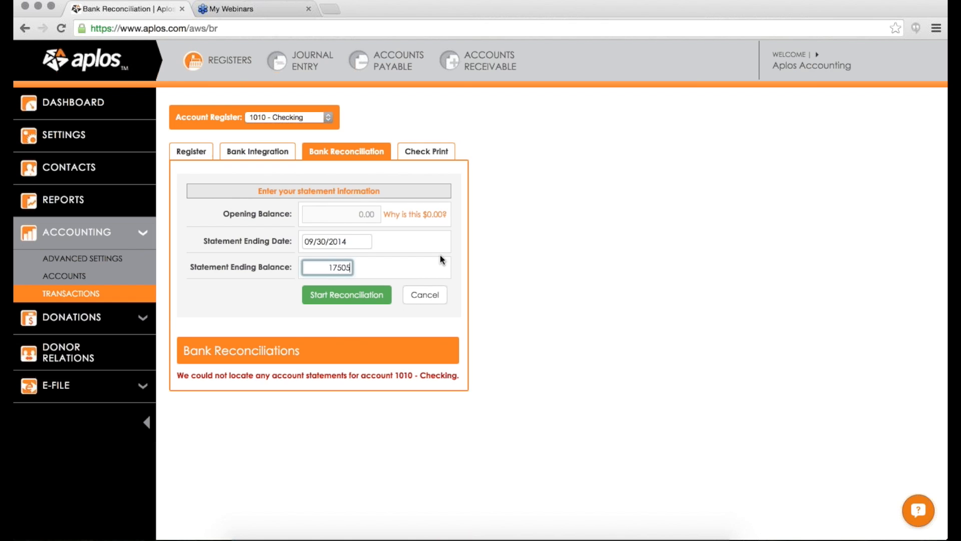
mouse_move(377, 275)
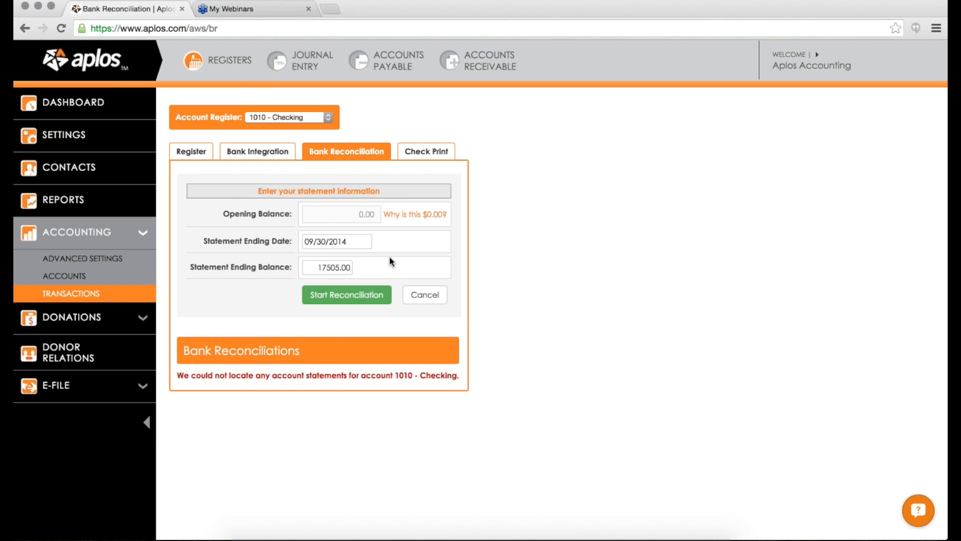
mouse_move(316, 211)
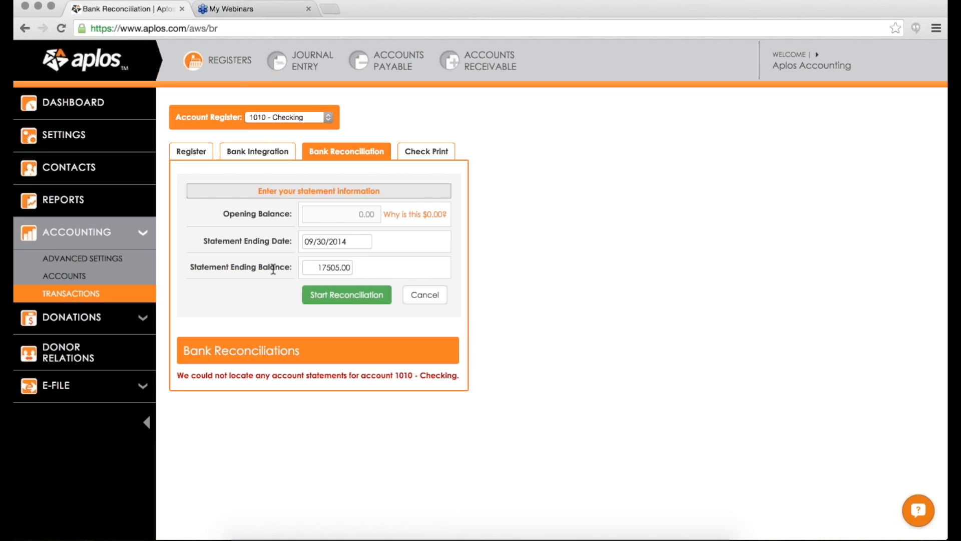
mouse_move(229, 265)
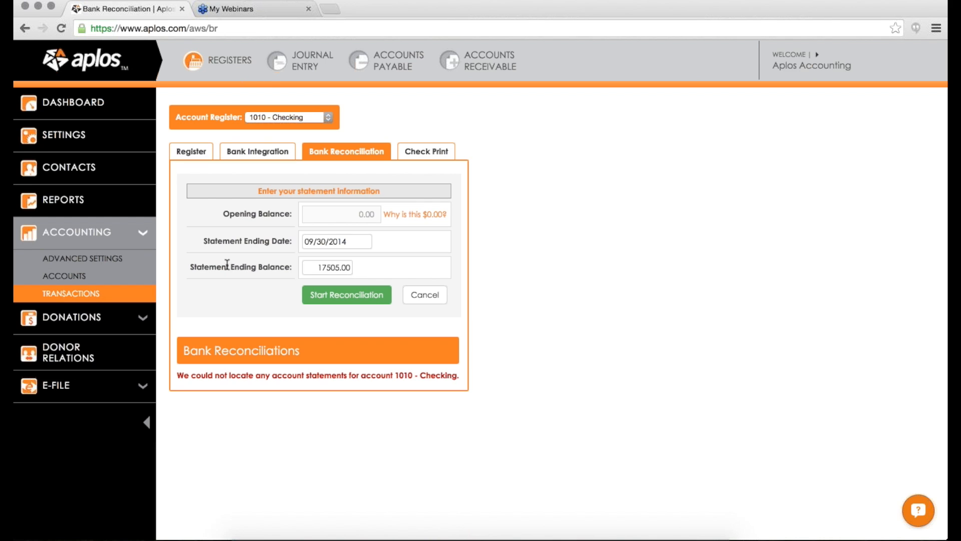
mouse_move(221, 214)
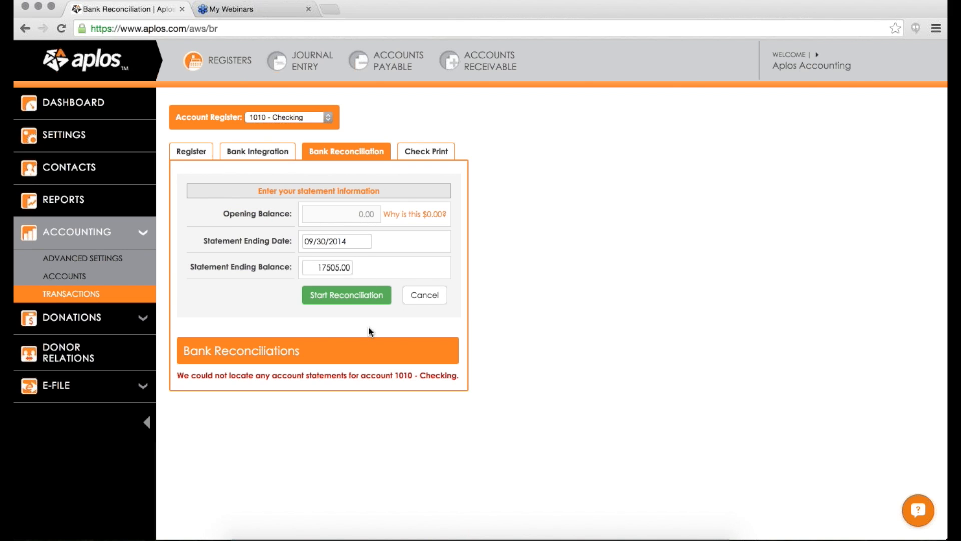
mouse_move(329, 337)
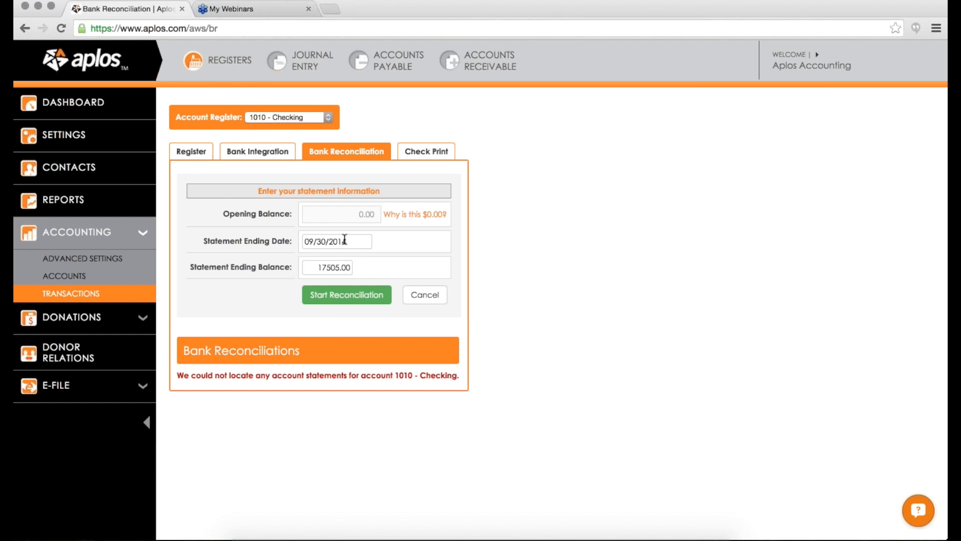
mouse_move(350, 301)
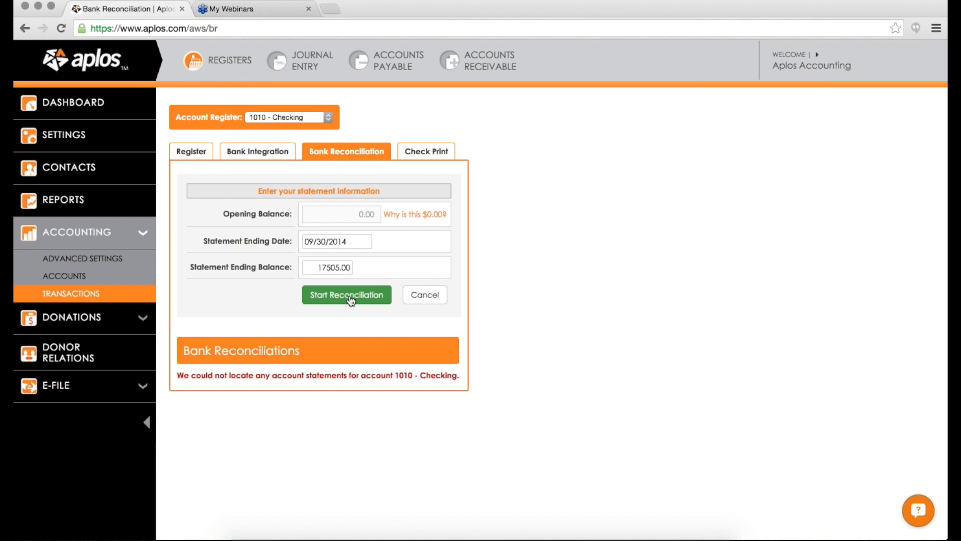
Start the reconciliation and mark the deposits from Starting Balance through 09/01/2014 as cleared
click(347, 294)
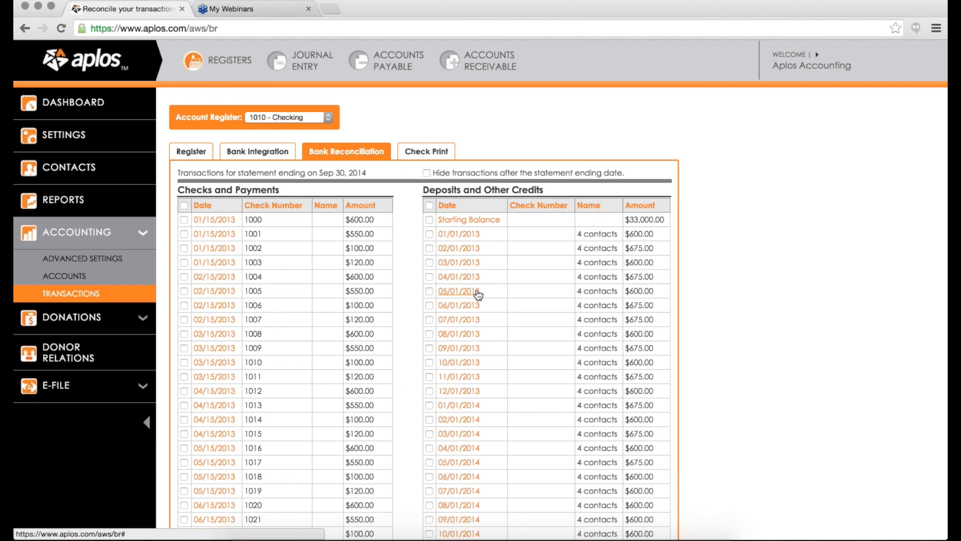
scroll(down, 3)
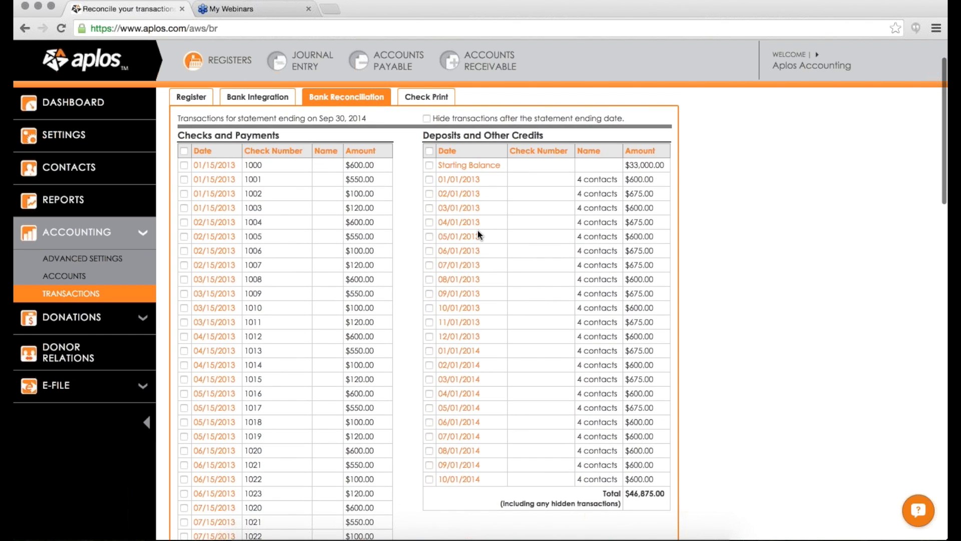
scroll(down, 3)
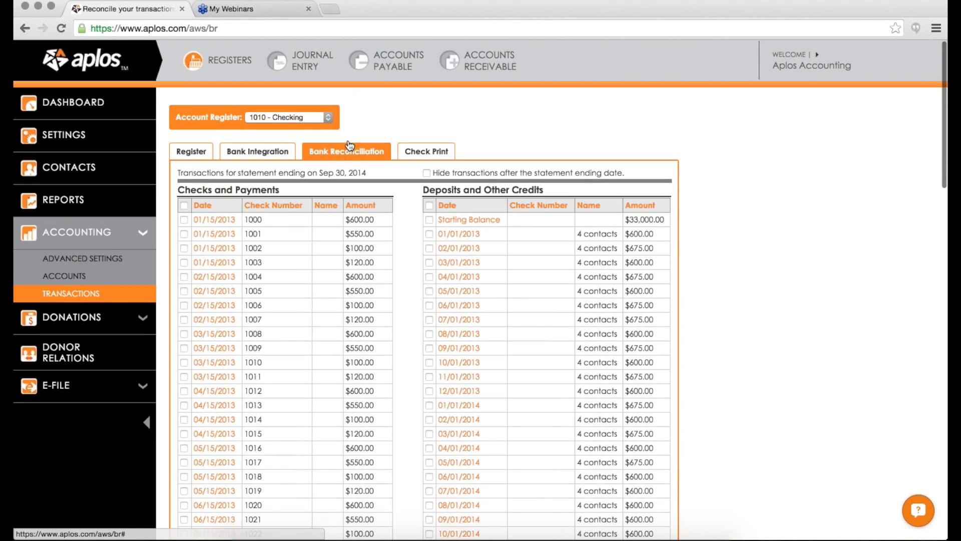
scroll(down, 3)
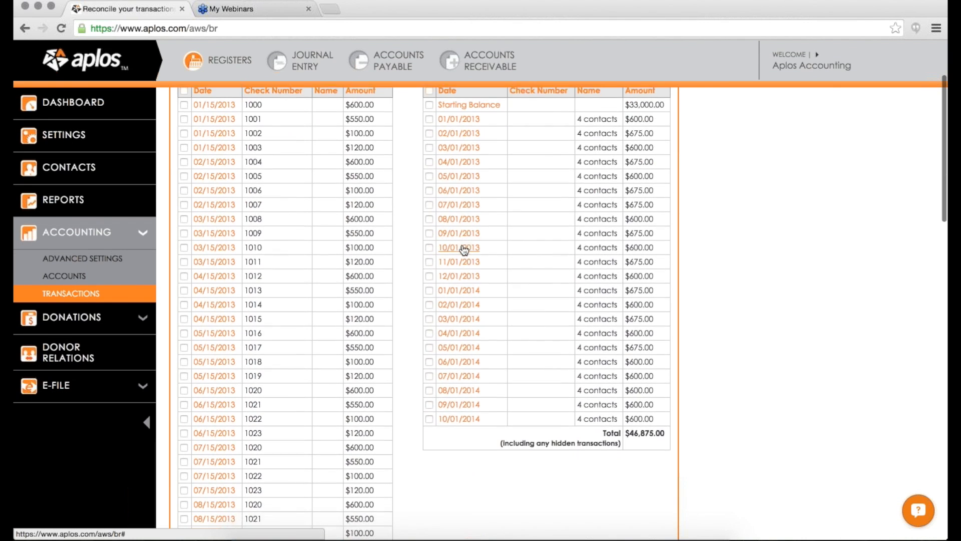
scroll(down, 3)
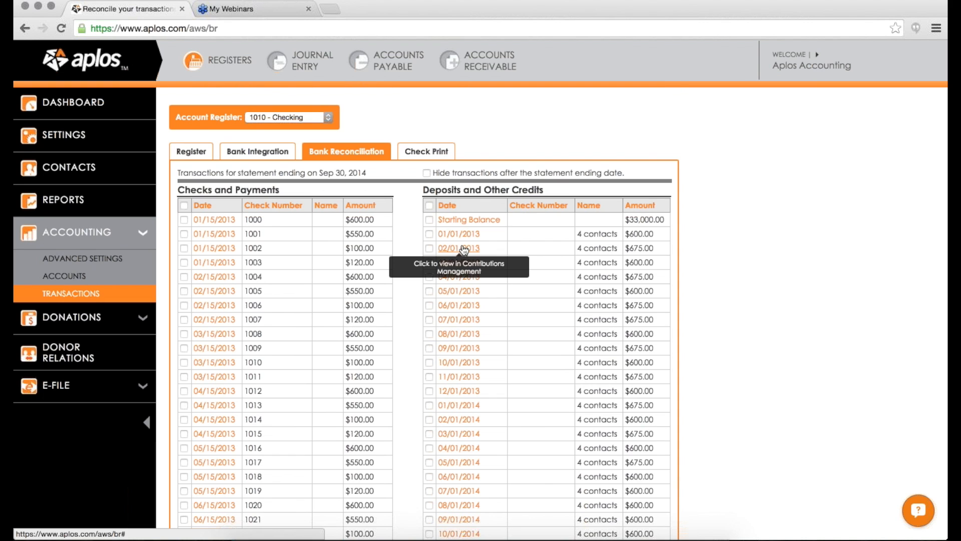
scroll(down, 3)
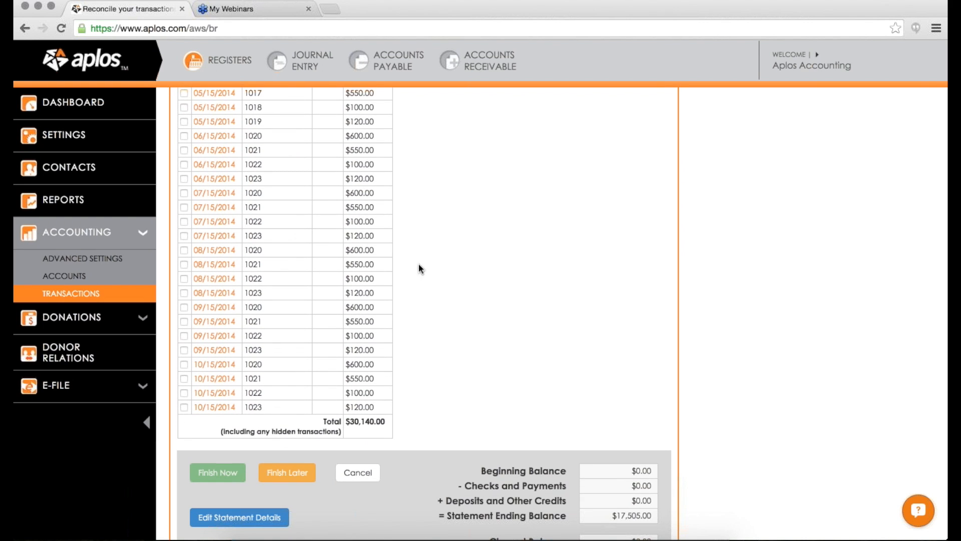
mouse_move(295, 322)
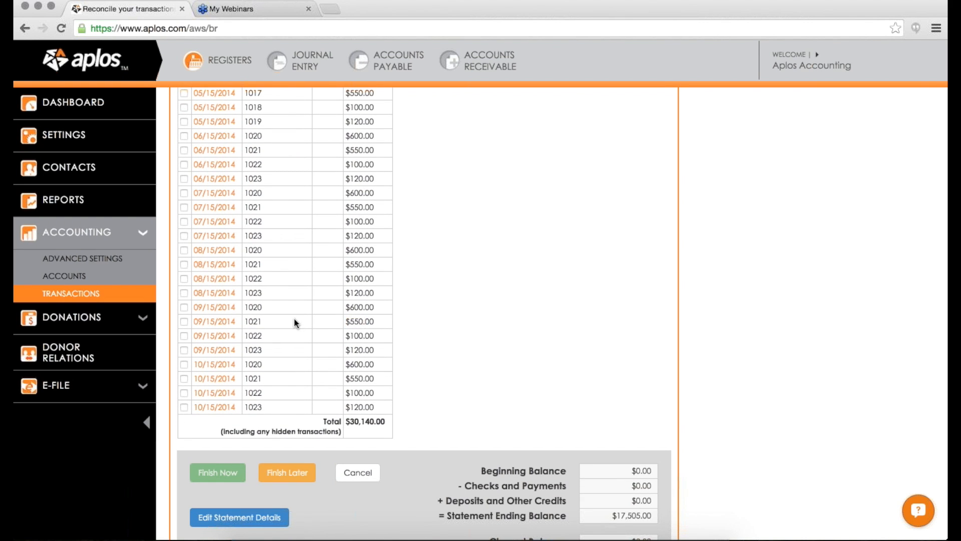
click(184, 321)
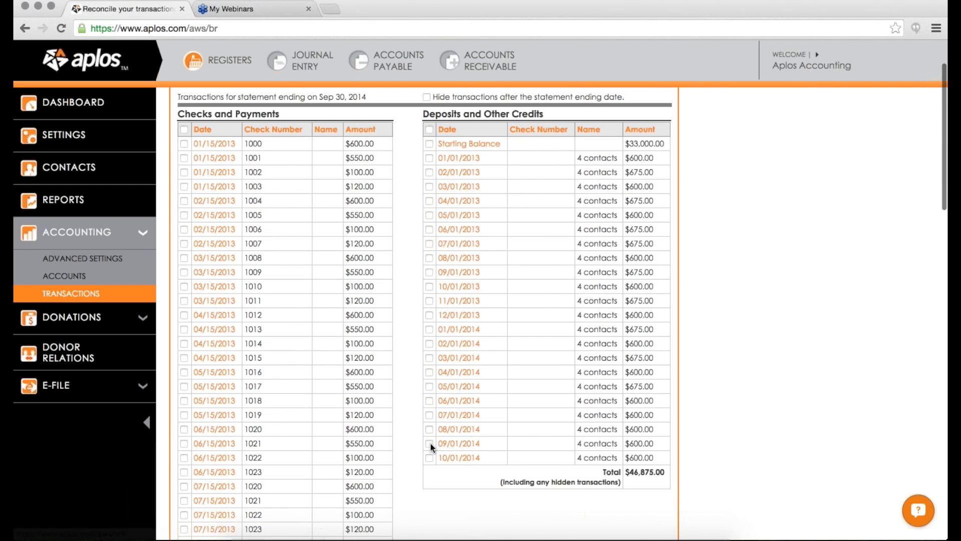
click(429, 443)
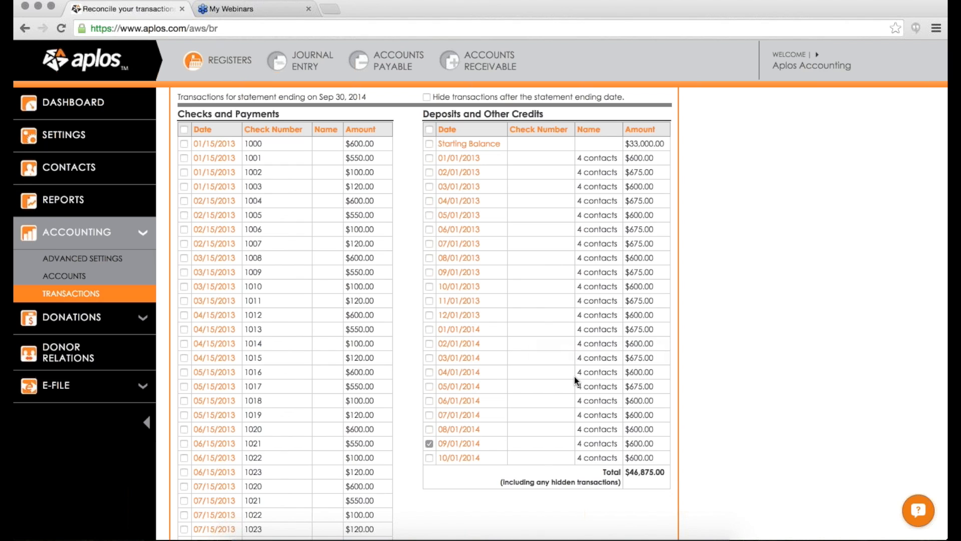
mouse_move(560, 330)
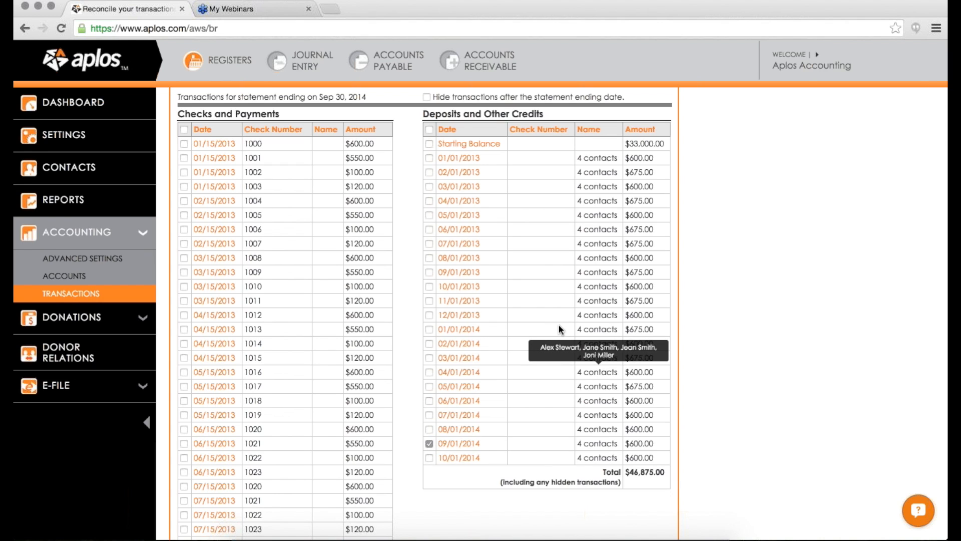
scroll(down, 3)
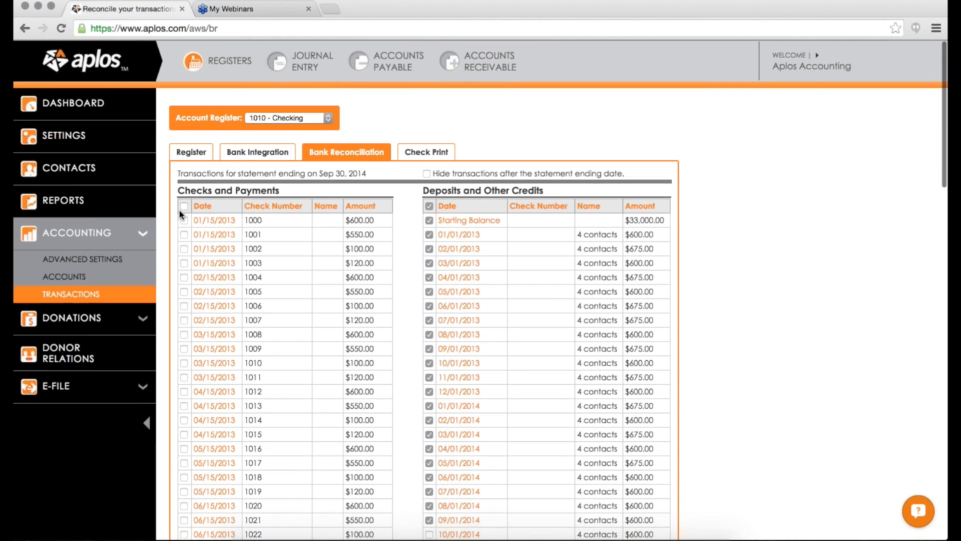
Scroll through the cleared checks and payments to confirm the difference shows $0.00
scroll(down, 3)
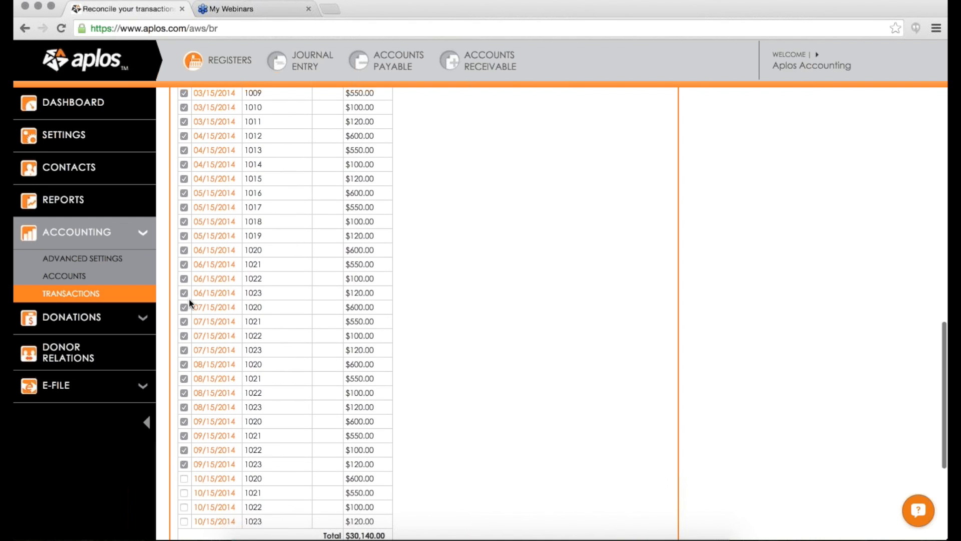
mouse_move(270, 229)
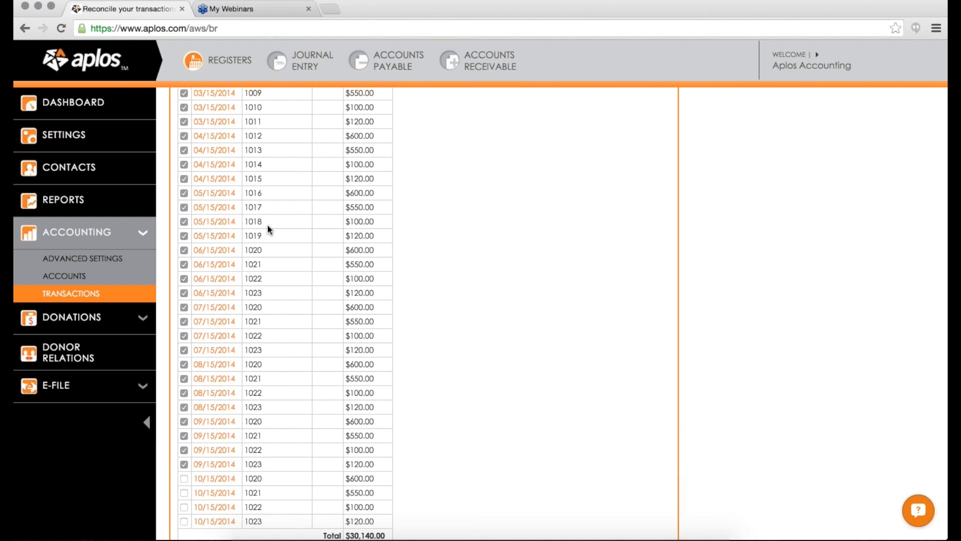
scroll(down, 3)
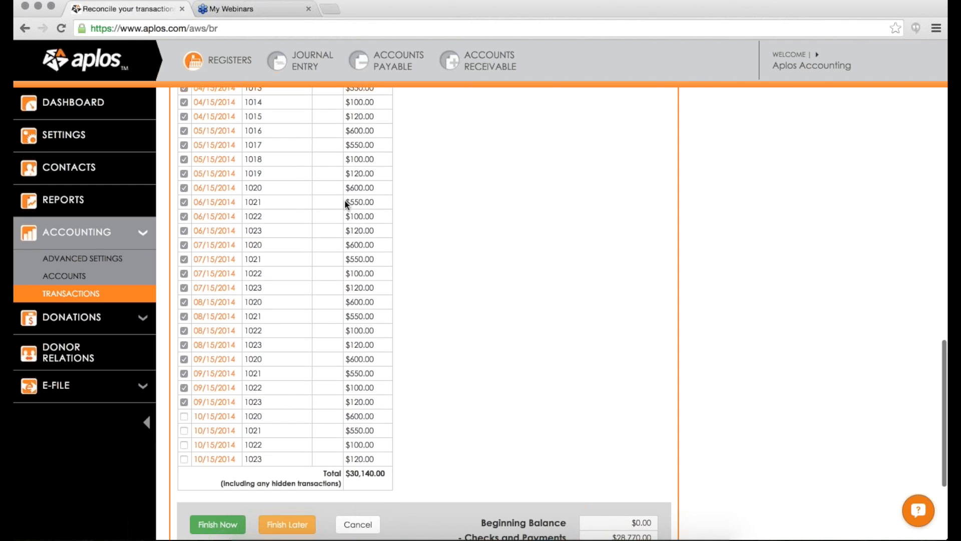
scroll(down, 3)
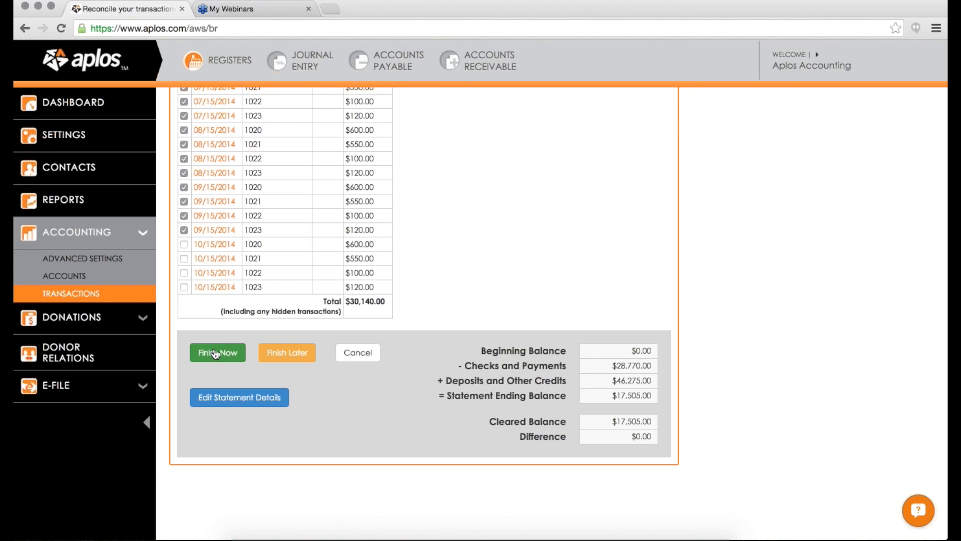
mouse_move(315, 324)
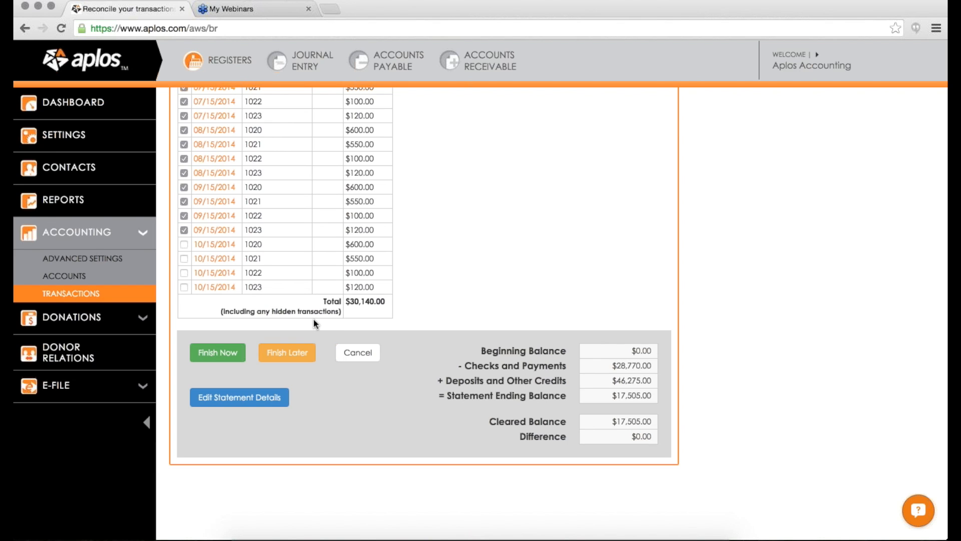
click(218, 352)
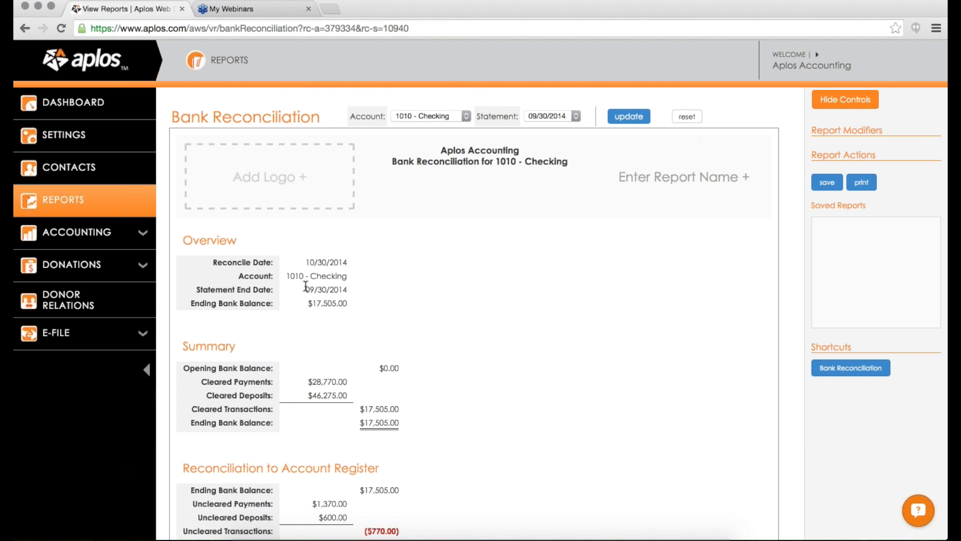
mouse_move(58, 206)
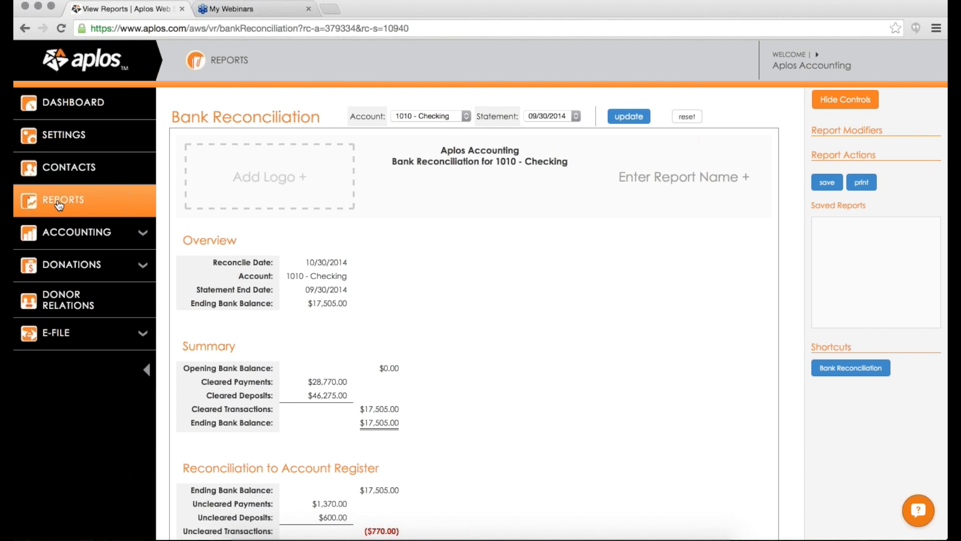
scroll(down, 3)
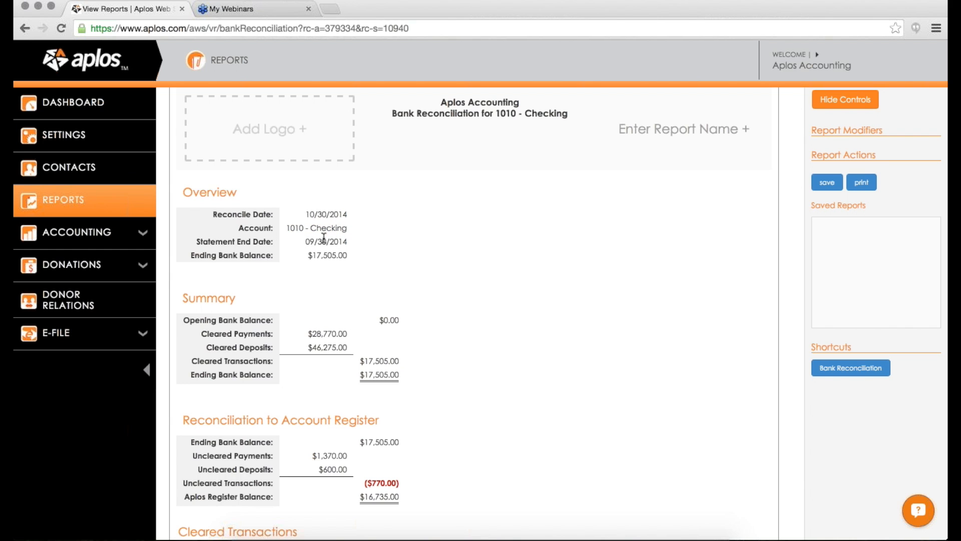
mouse_move(467, 240)
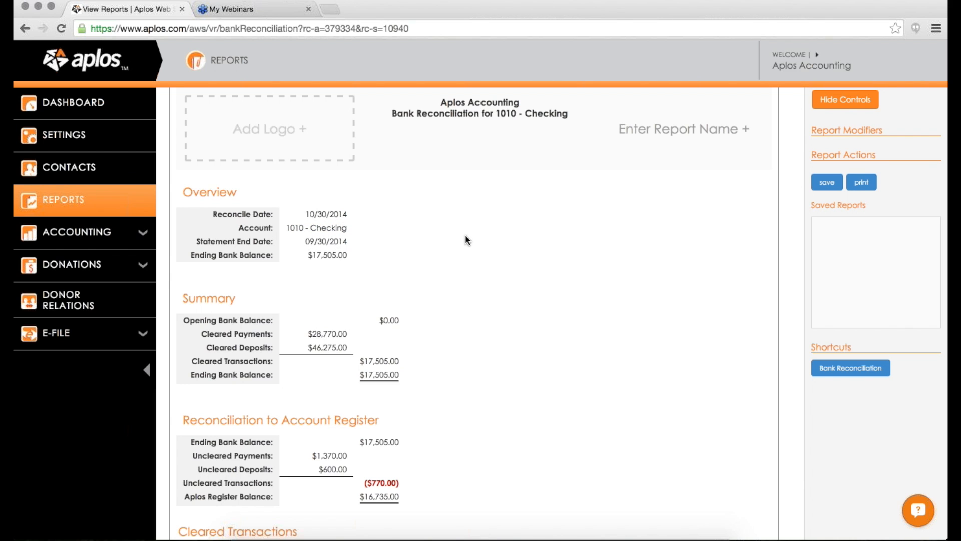
scroll(down, 3)
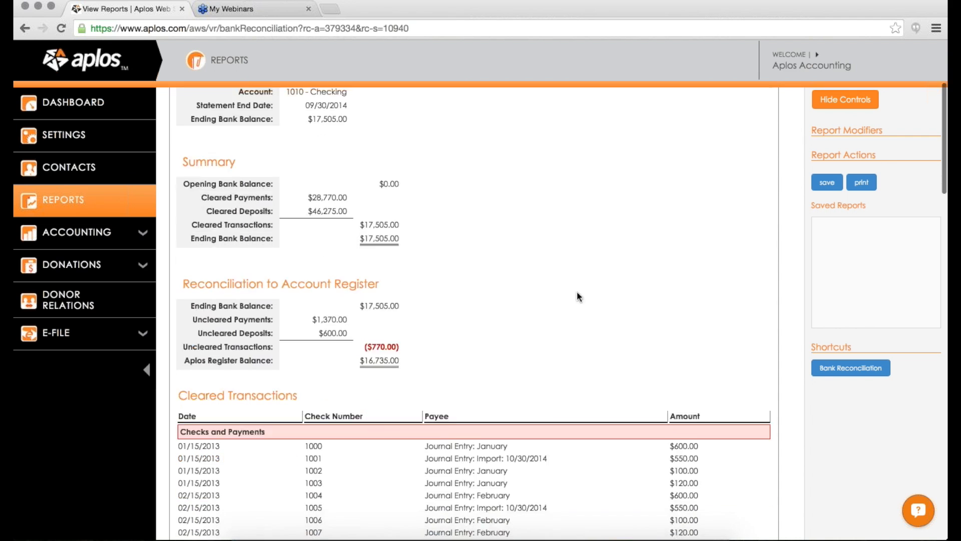
scroll(down, 3)
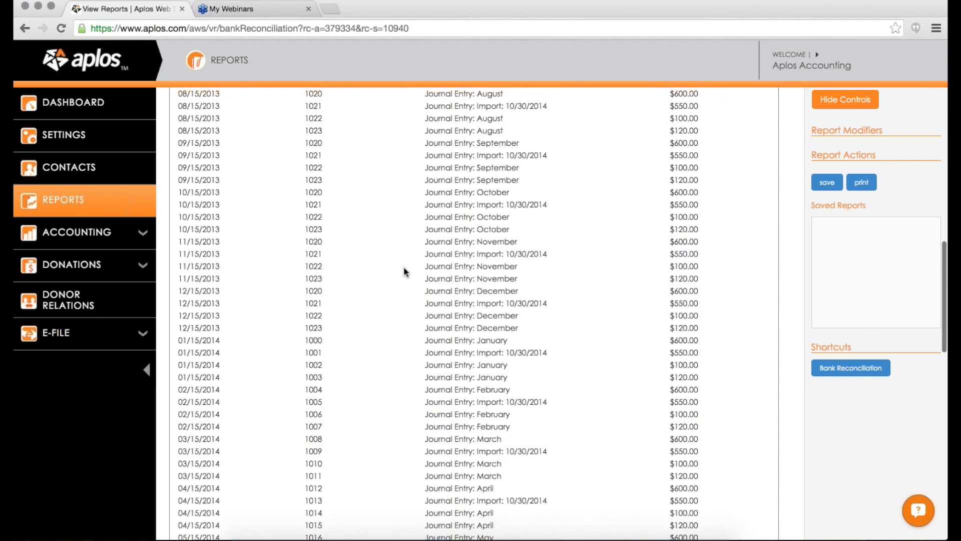
scroll(down, 3)
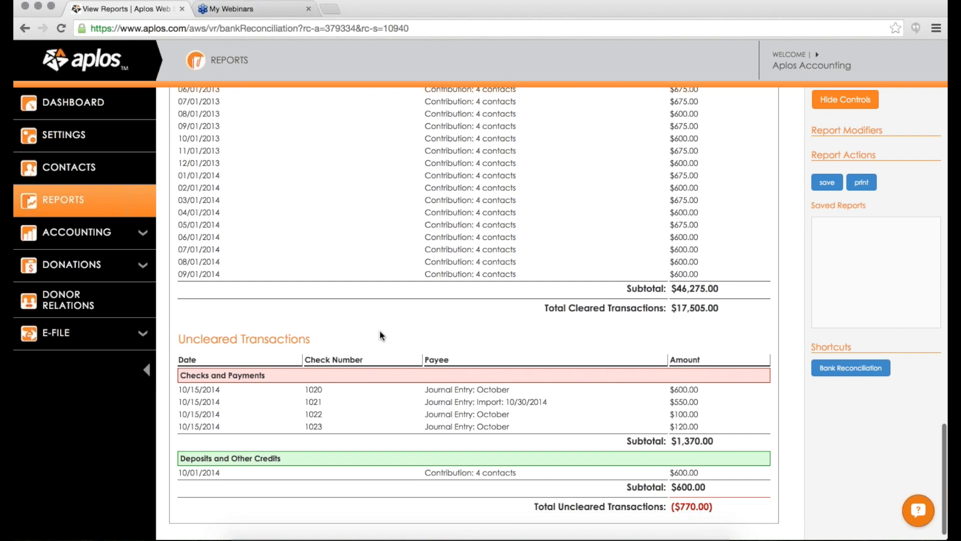
scroll(up, 3)
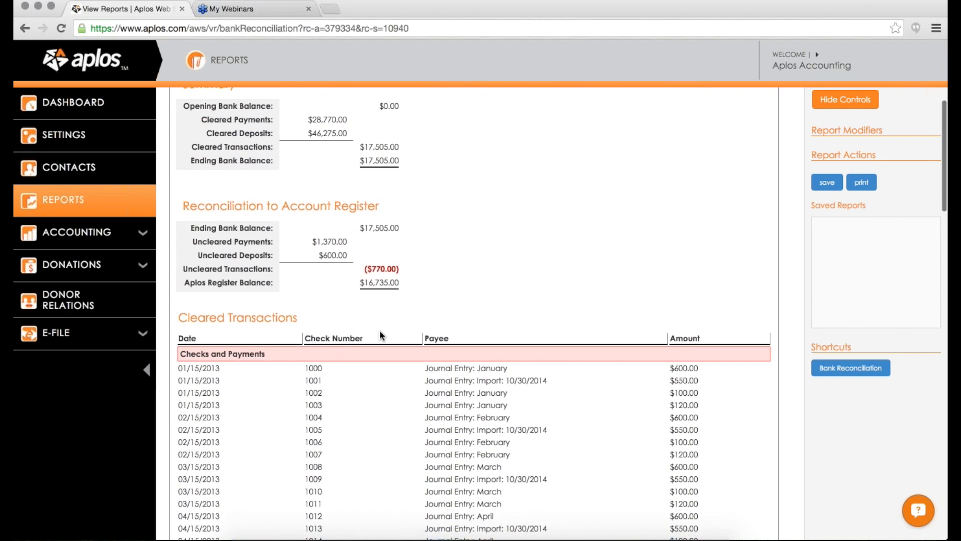
scroll(up, 3)
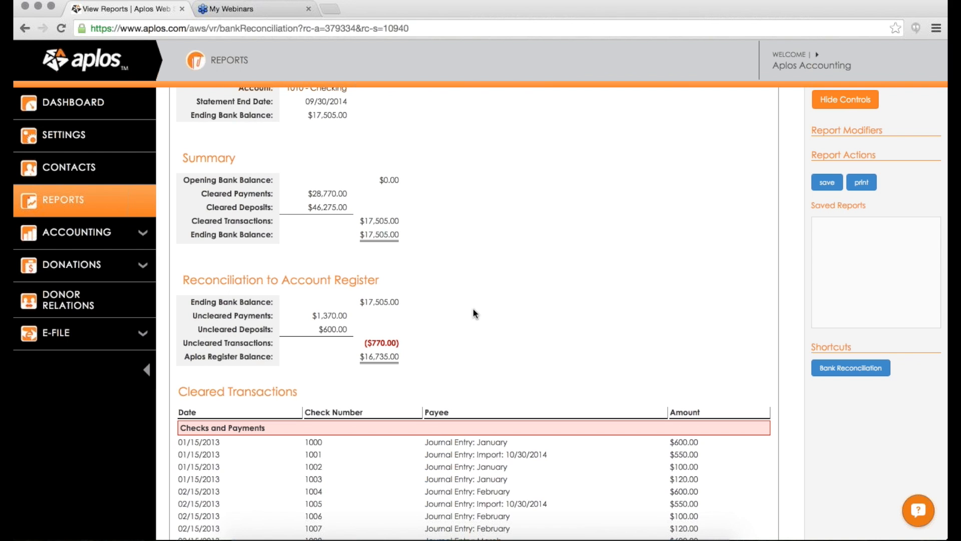
scroll(up, 3)
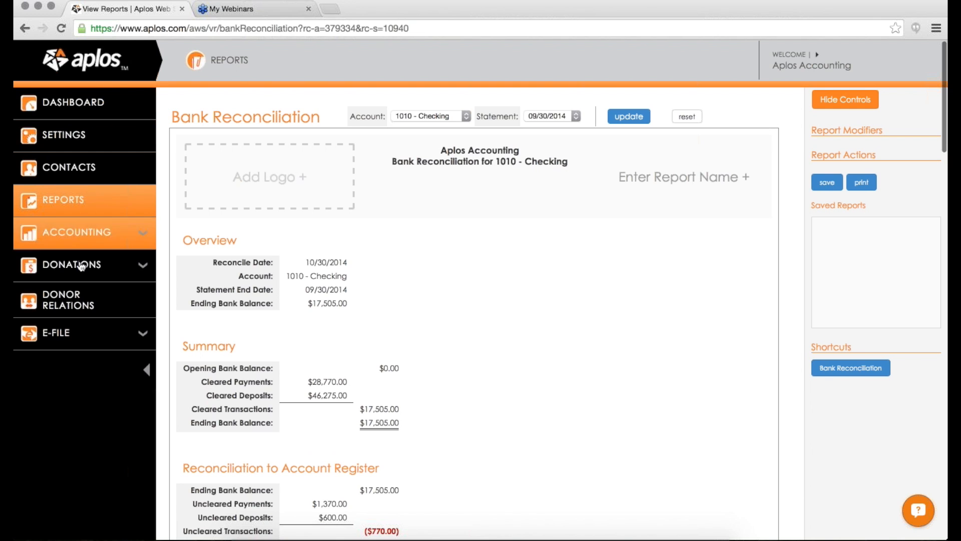
Enter a new 1010 checking statement ending 10/31/2014 with ending balance 16500.00
click(77, 232)
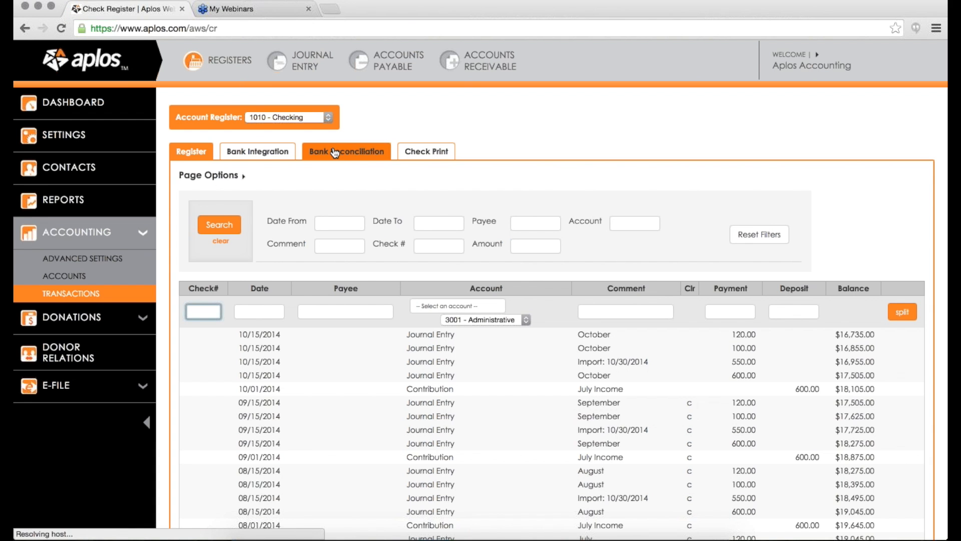
click(346, 151)
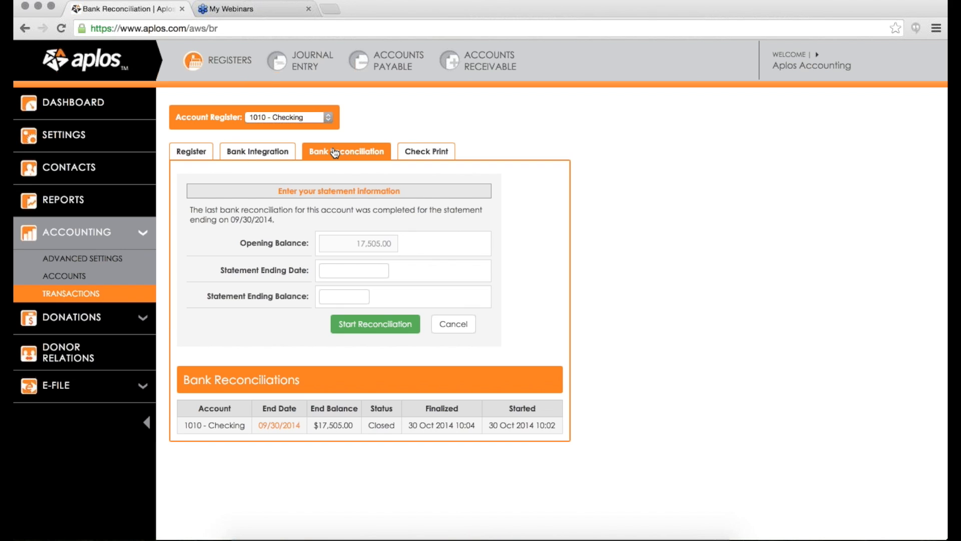
mouse_move(293, 296)
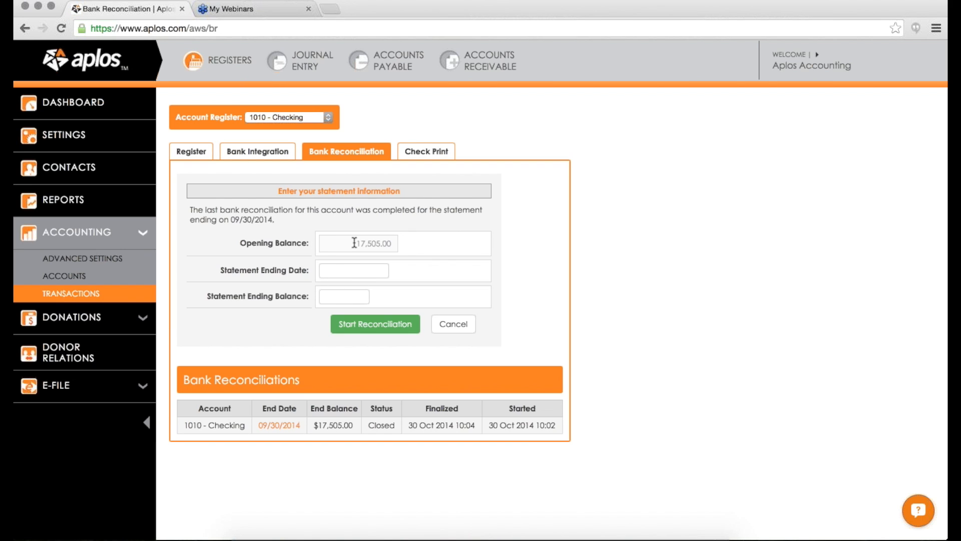
double_click(369, 242)
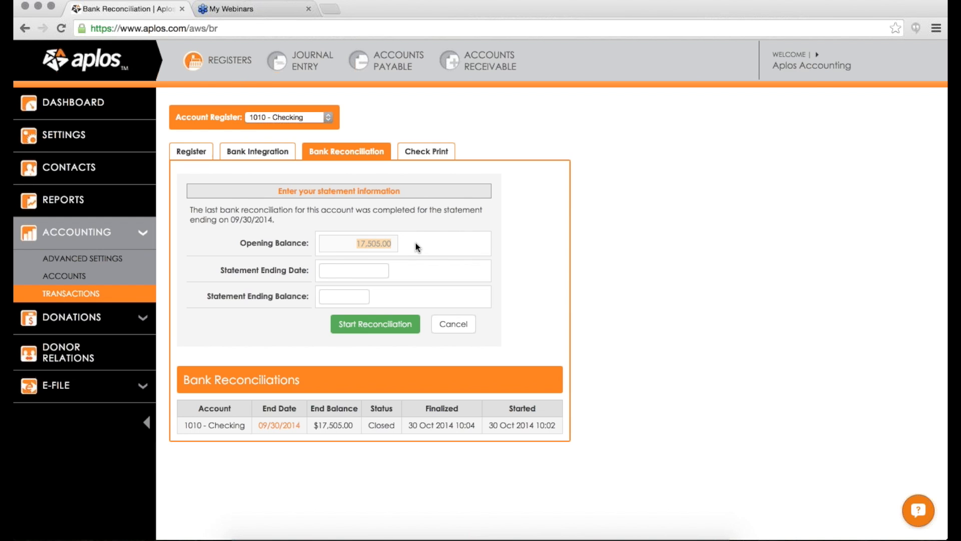
click(352, 271)
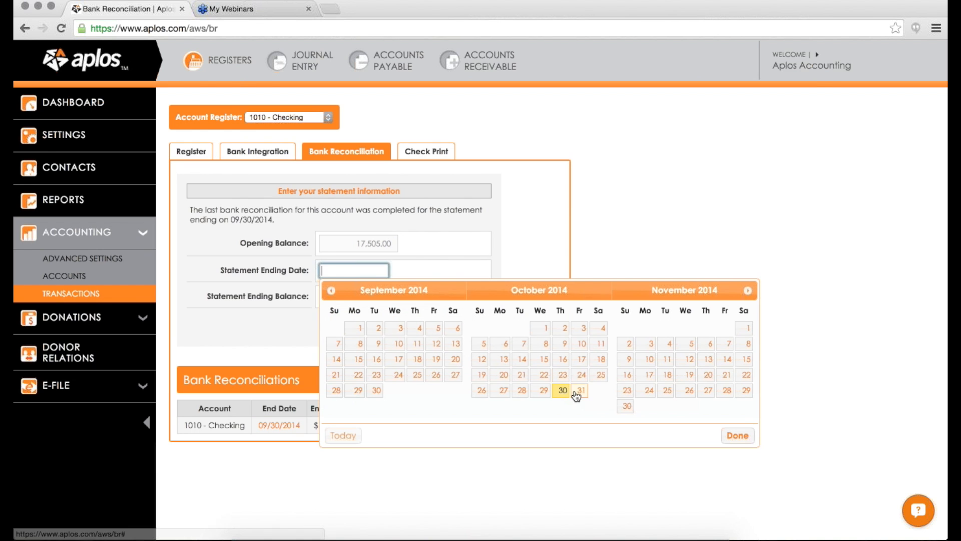
click(580, 389)
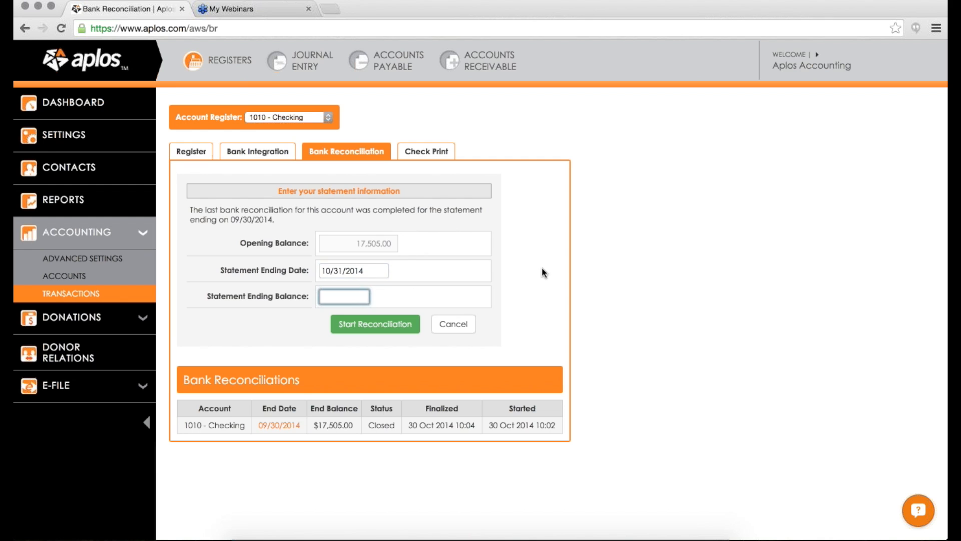
text(16500.00)
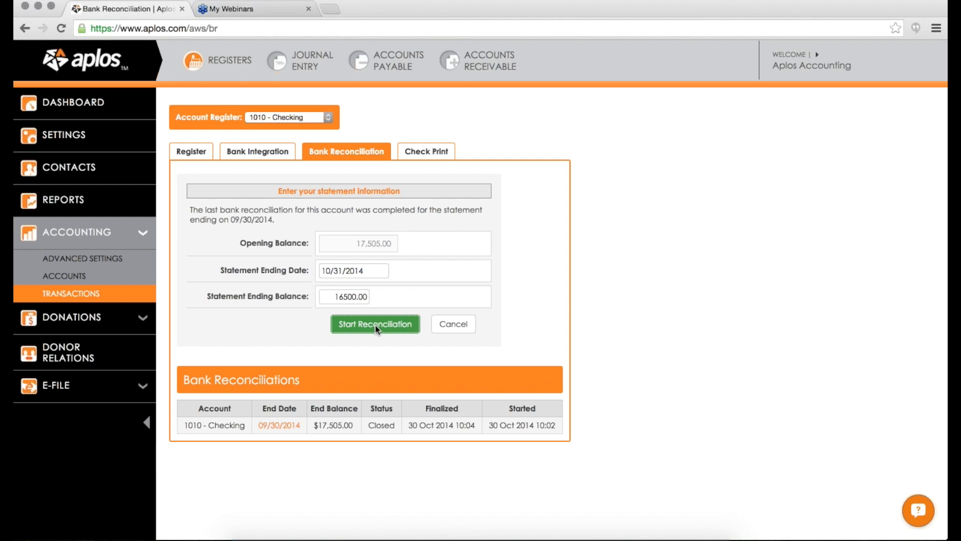
Start the October reconciliation, mark checks 1021 and 1023 cleared, and save it via Finish Later
click(375, 324)
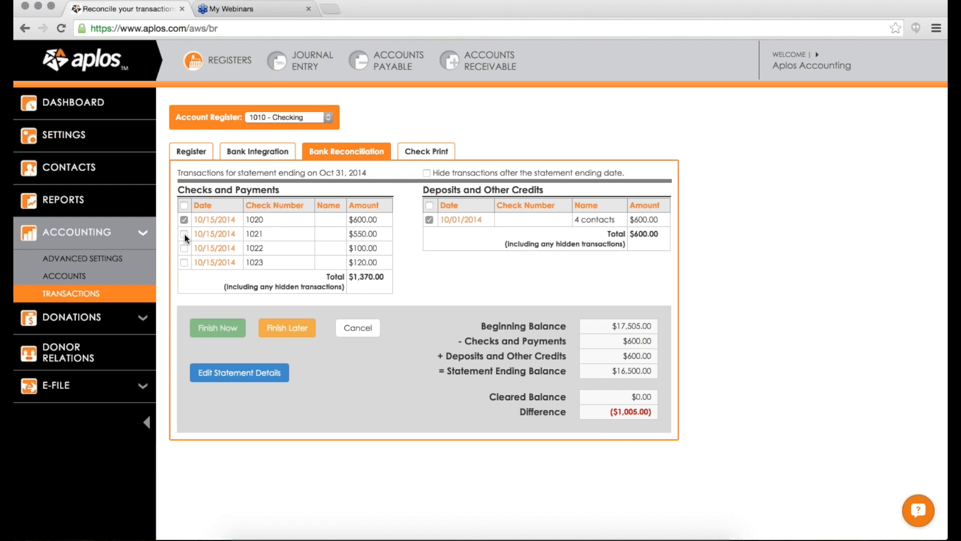
click(184, 235)
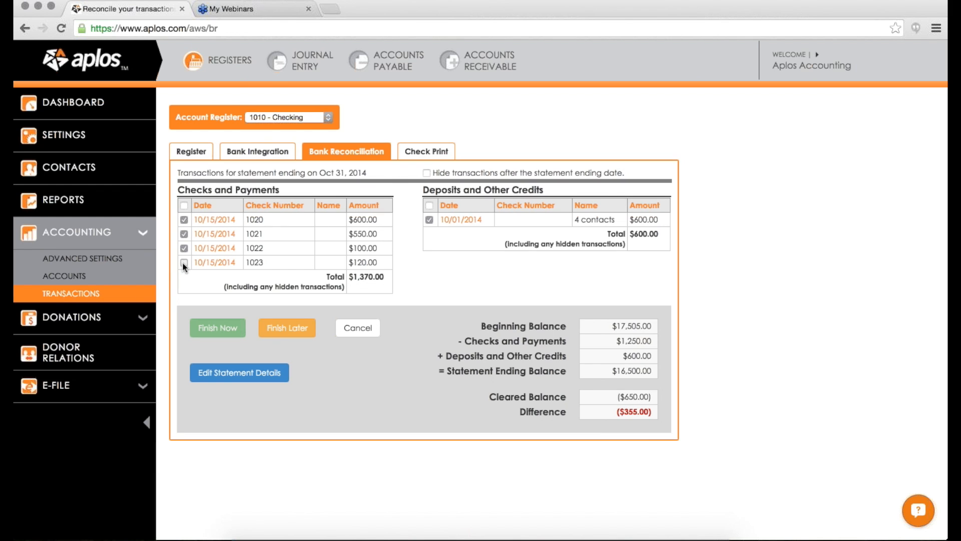
click(185, 262)
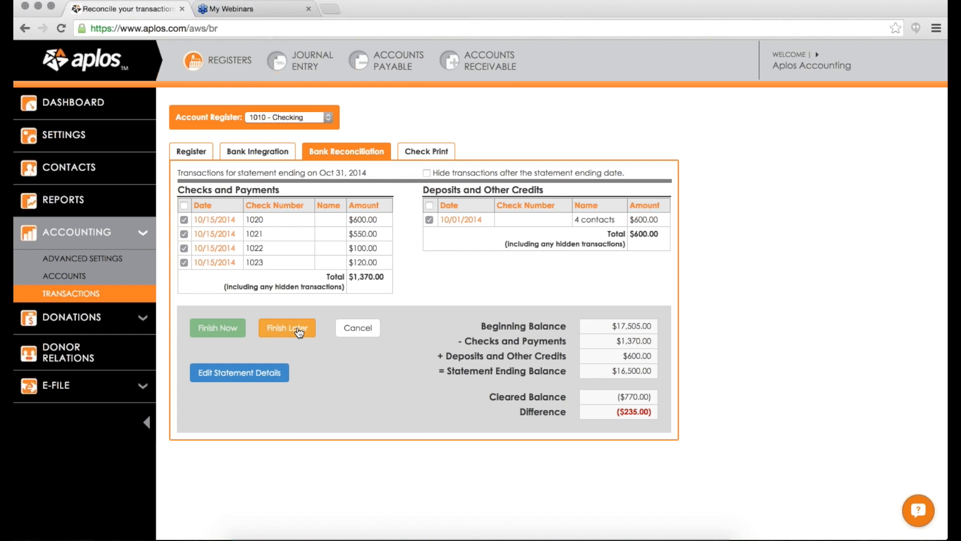
click(287, 327)
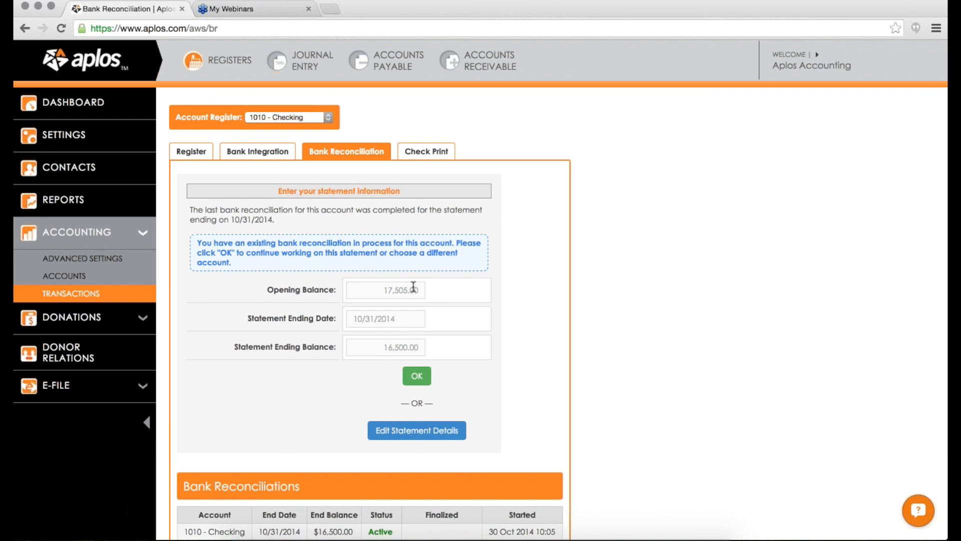
mouse_move(281, 191)
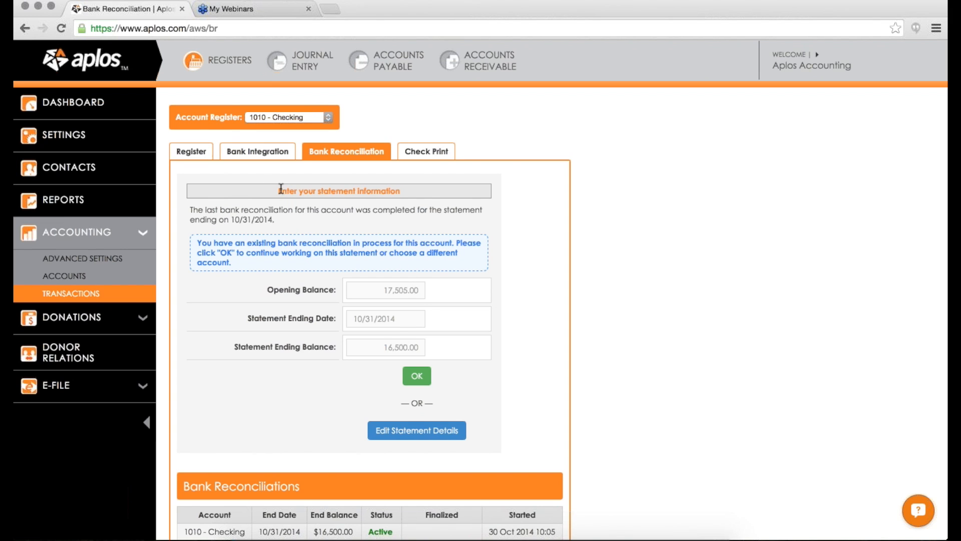
mouse_move(234, 176)
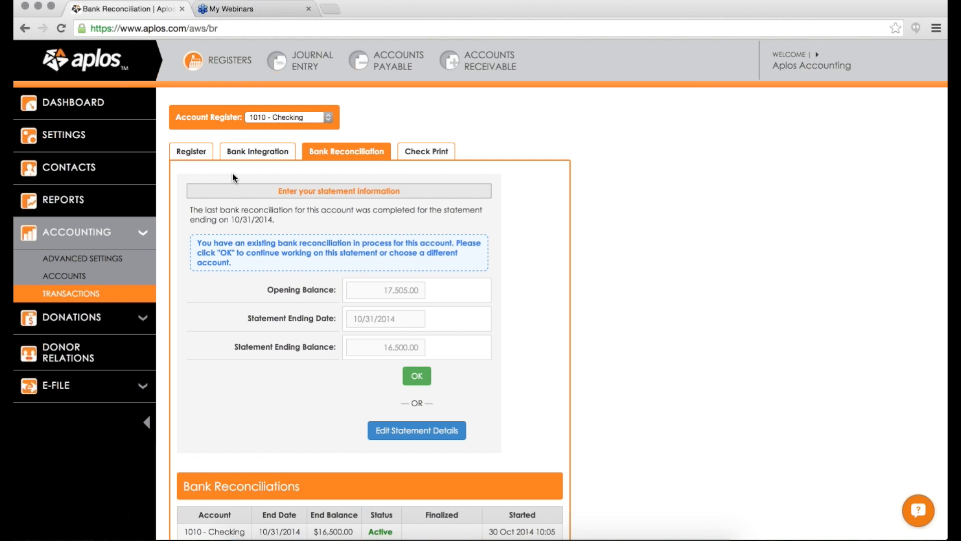
Return to the Aplos dashboard, leaving the October reconciliation in process
click(72, 103)
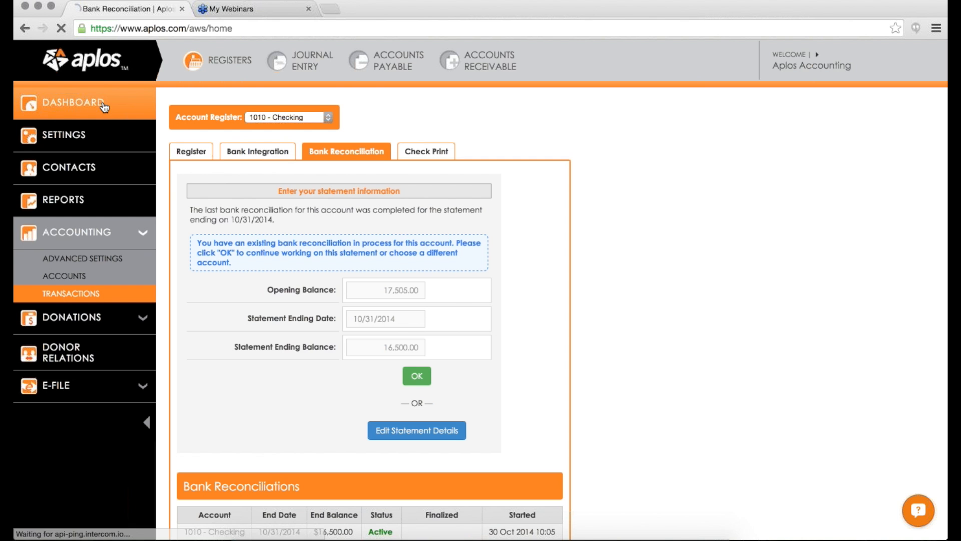